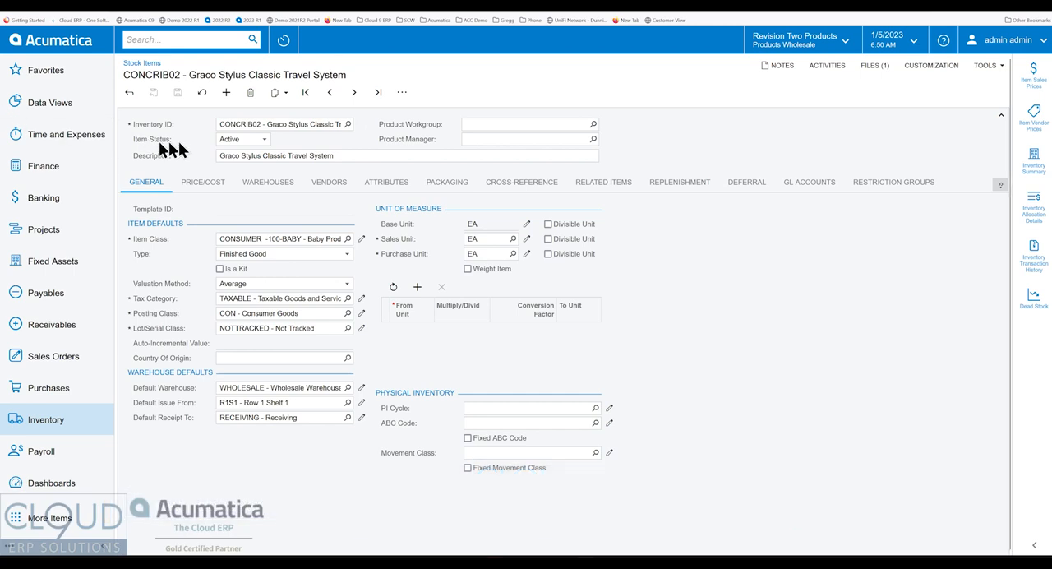
pyautogui.moveTo(189, 151)
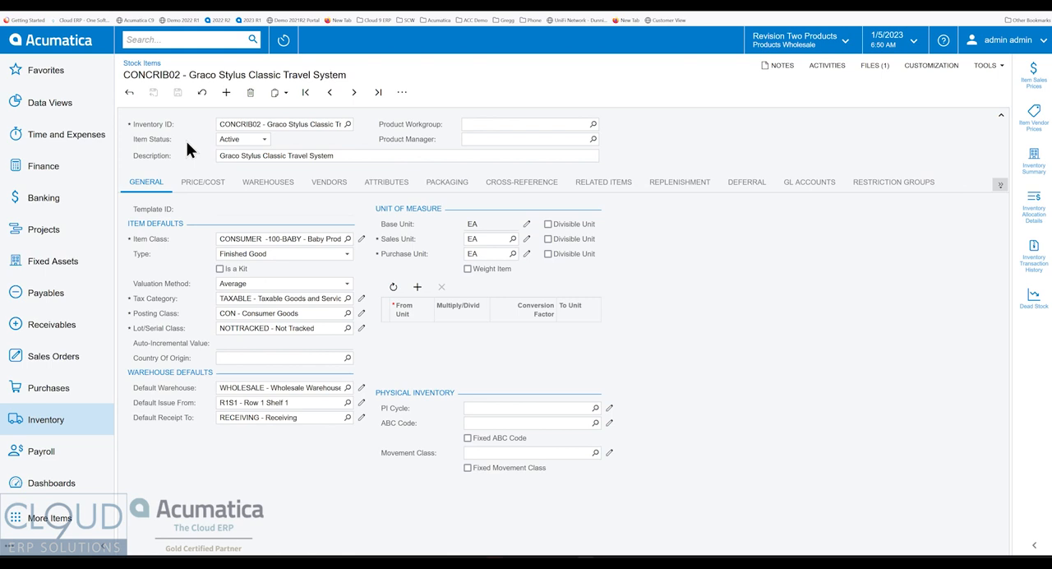
pyautogui.moveTo(179, 148)
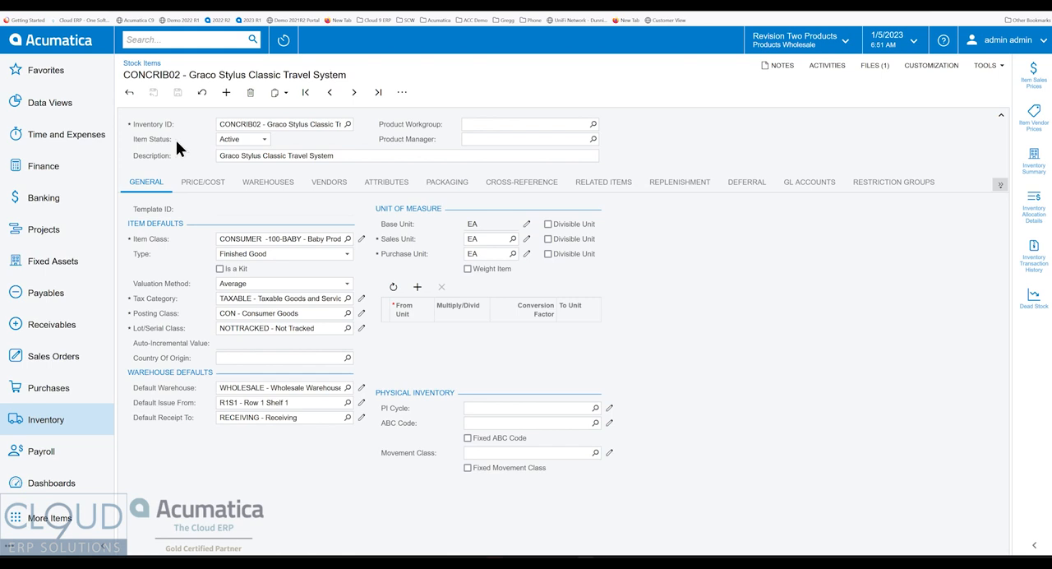
pyautogui.moveTo(169, 154)
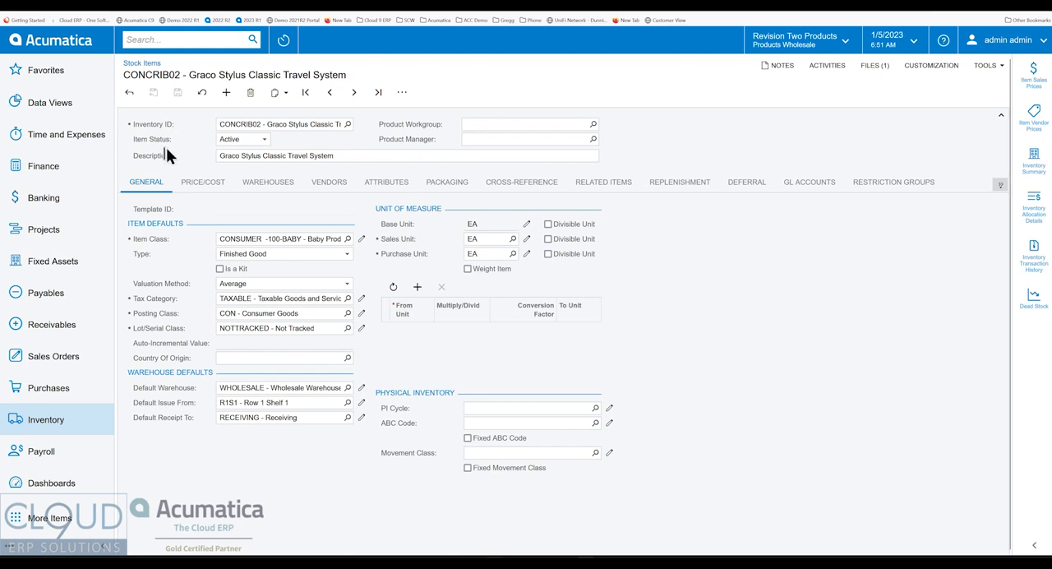
pyautogui.moveTo(156, 152)
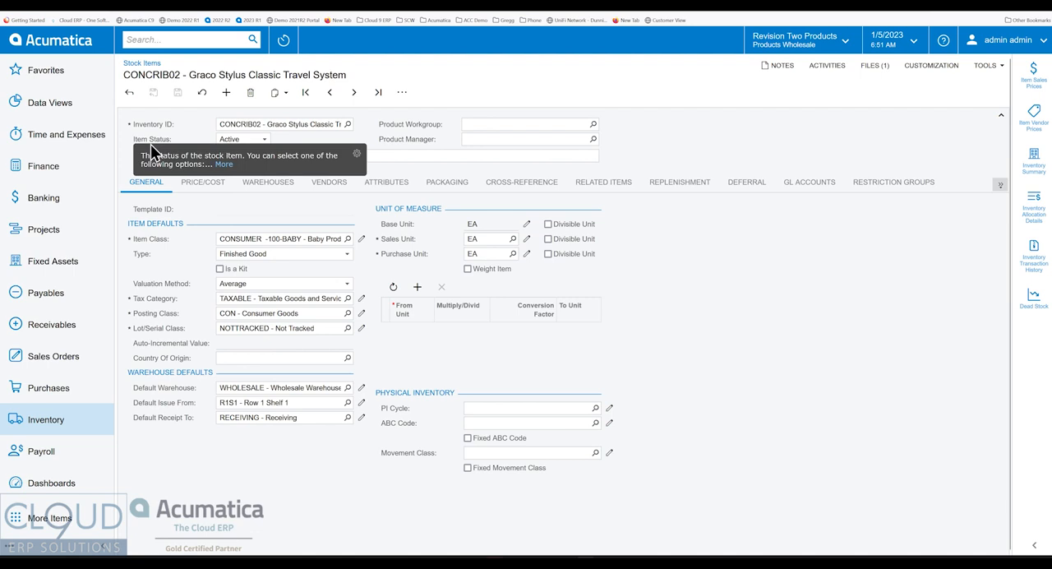
pyautogui.moveTo(158, 127)
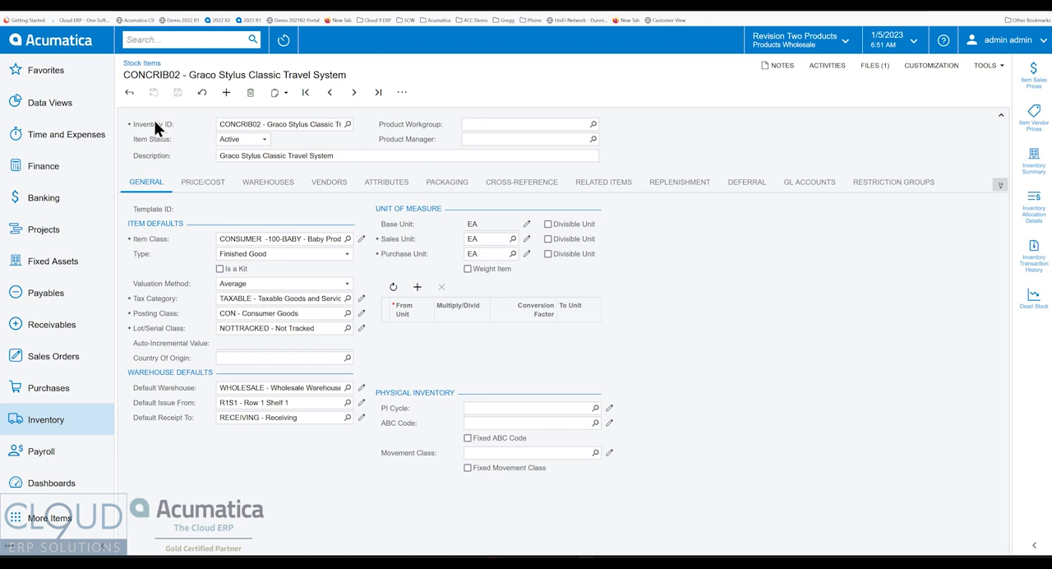
pyautogui.moveTo(168, 140)
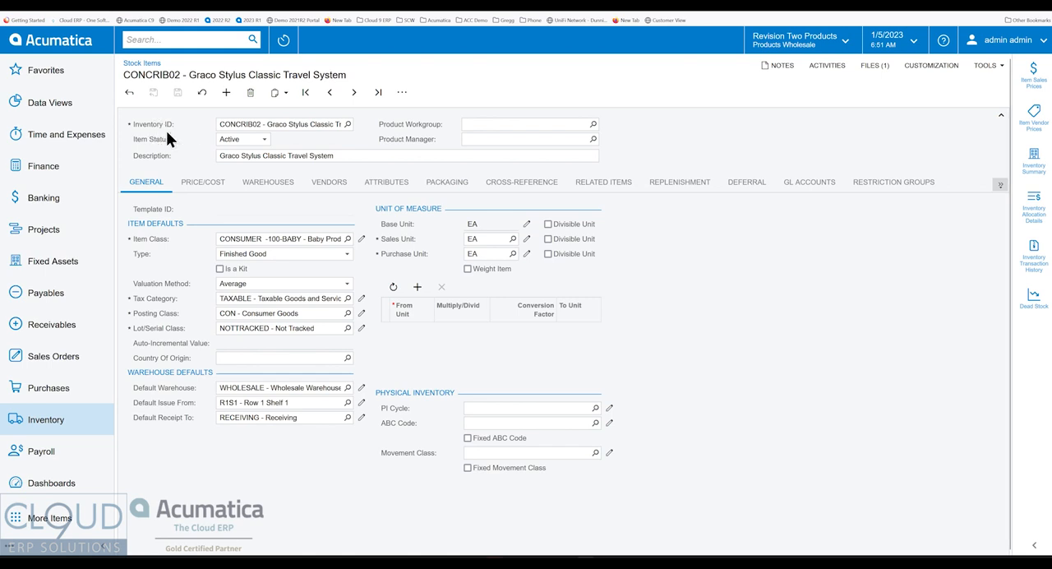
pyautogui.moveTo(185, 163)
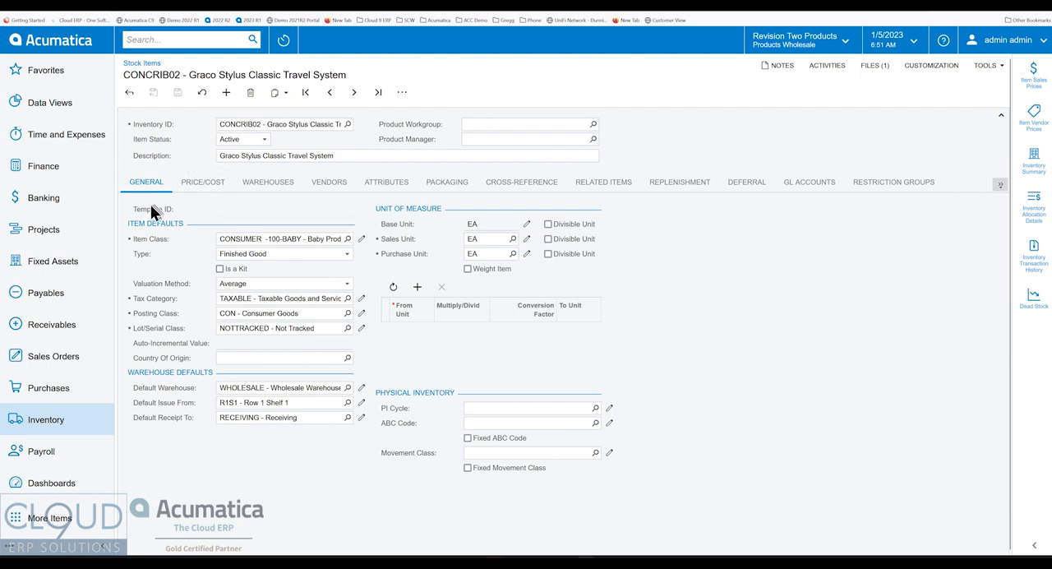
# Step: Show CONCRIB02's price and cost figures: MSRP 279.99, default price 238.00, costs 160.00
pyautogui.click(202, 182)
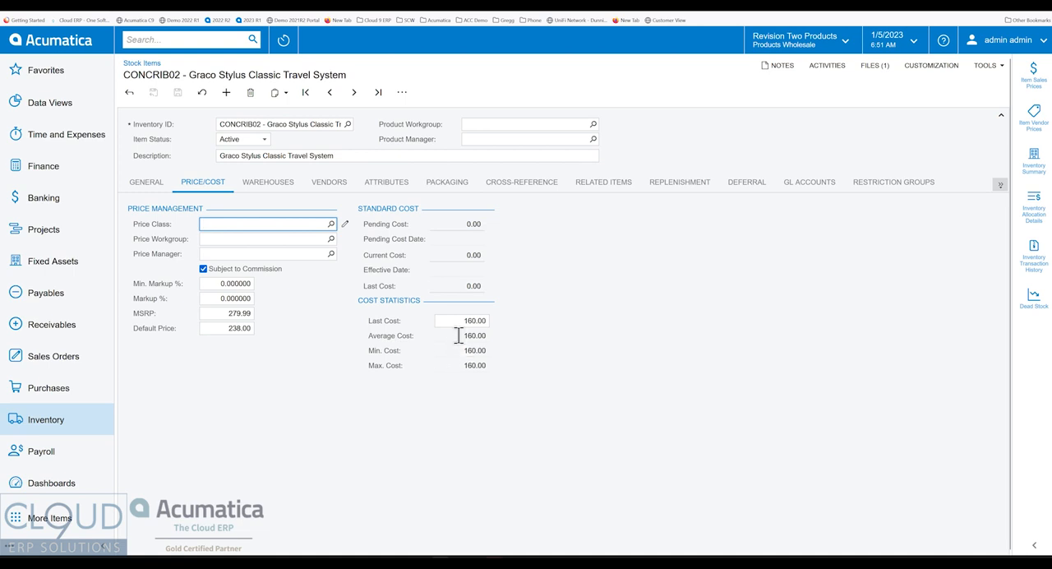
pyautogui.moveTo(400, 368)
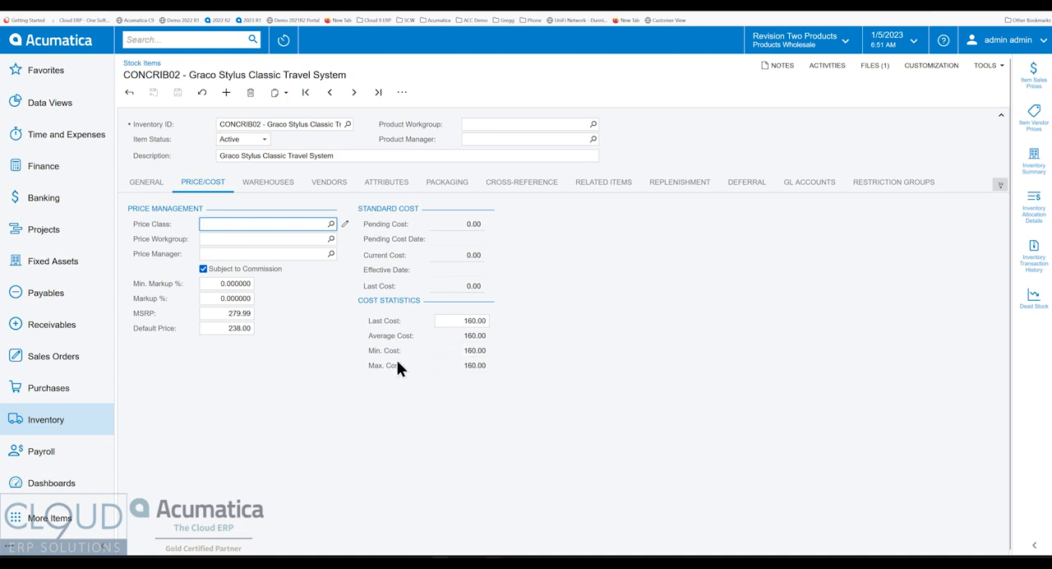
pyautogui.moveTo(411, 384)
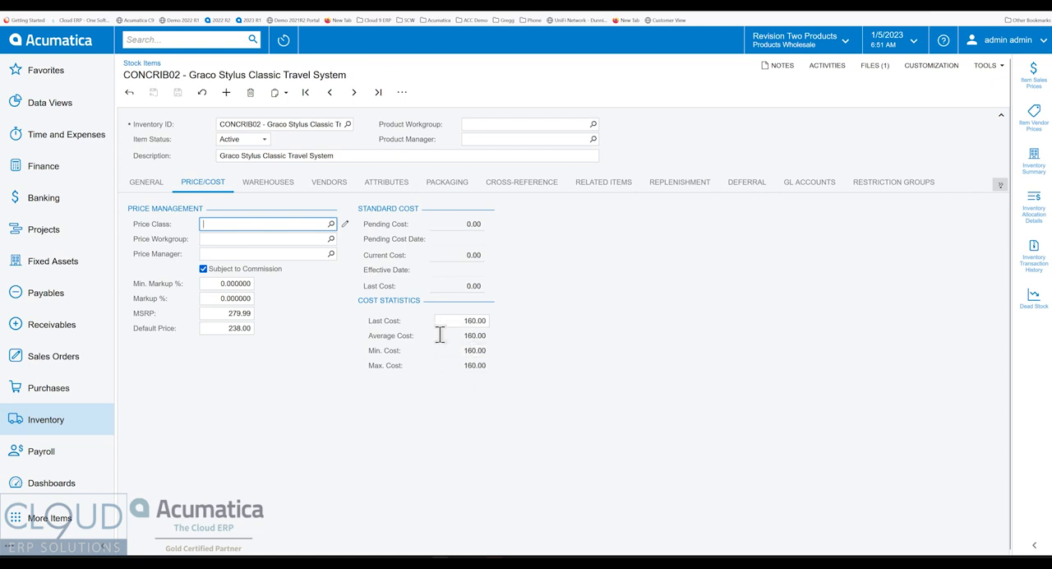
pyautogui.moveTo(388, 332)
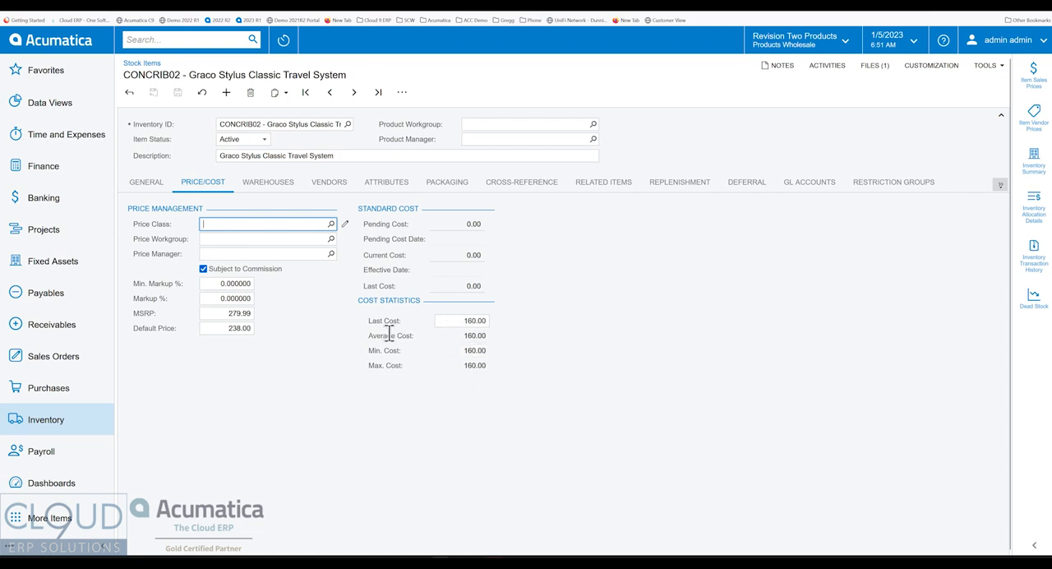
pyautogui.moveTo(1034, 161)
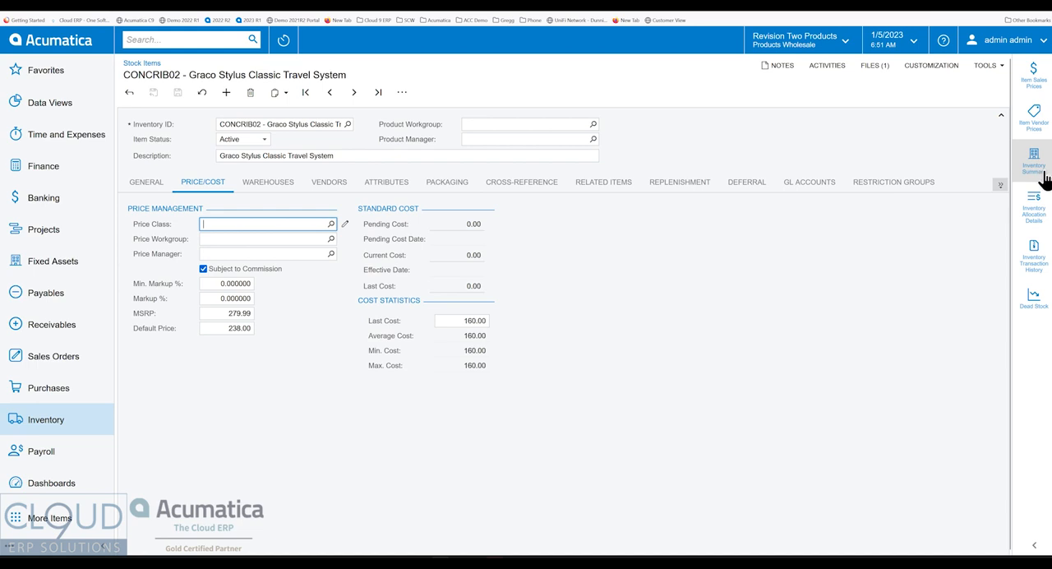
# Step: Display the inventory summary panel showing 90.00 available at WHOLESALE, location R1S1
pyautogui.click(1033, 158)
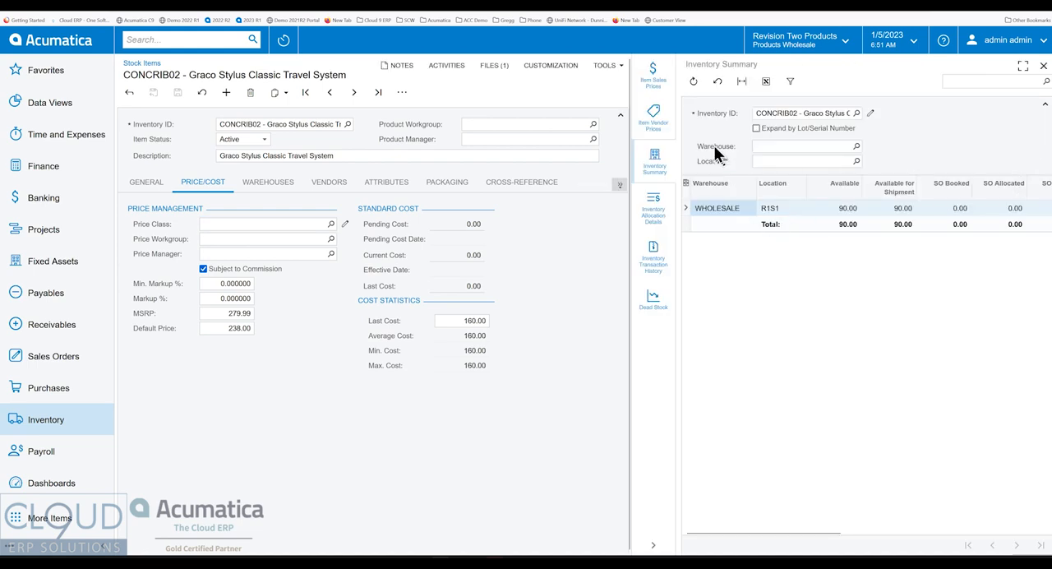
pyautogui.moveTo(744, 353)
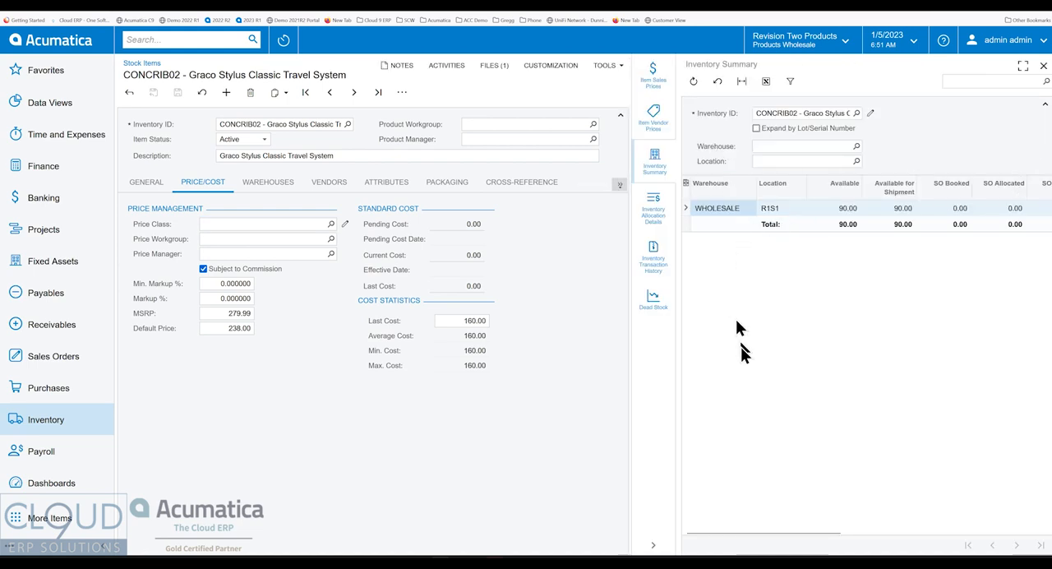
pyautogui.hscroll(3)
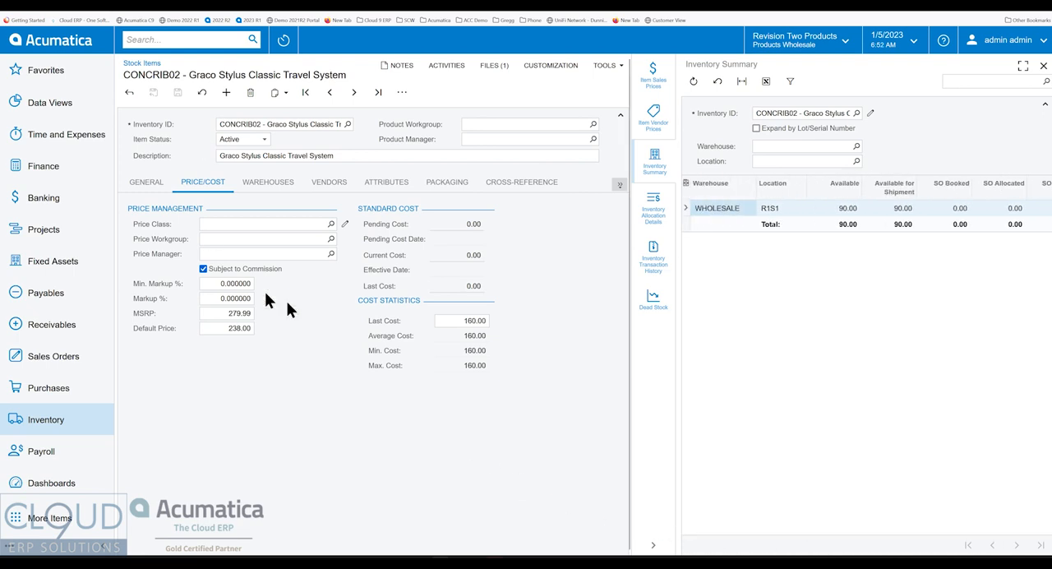
pyautogui.moveTo(160, 152)
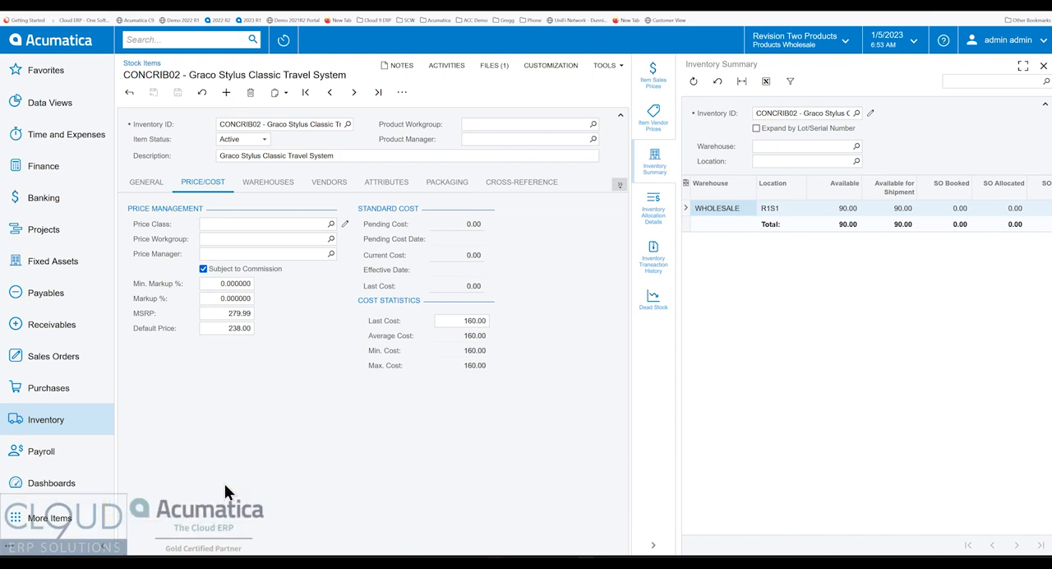
pyautogui.moveTo(236, 494)
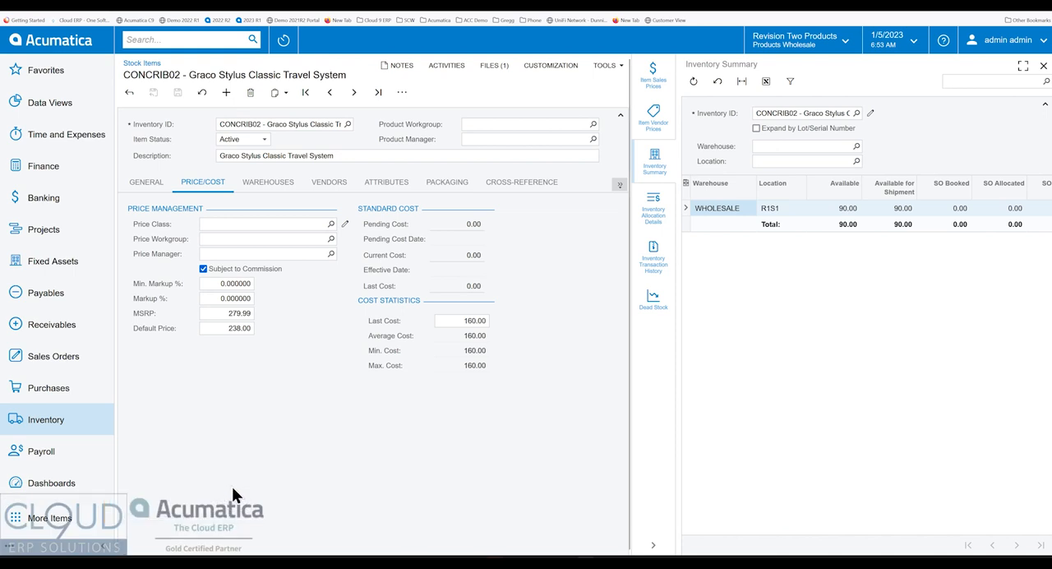
pyautogui.moveTo(329, 458)
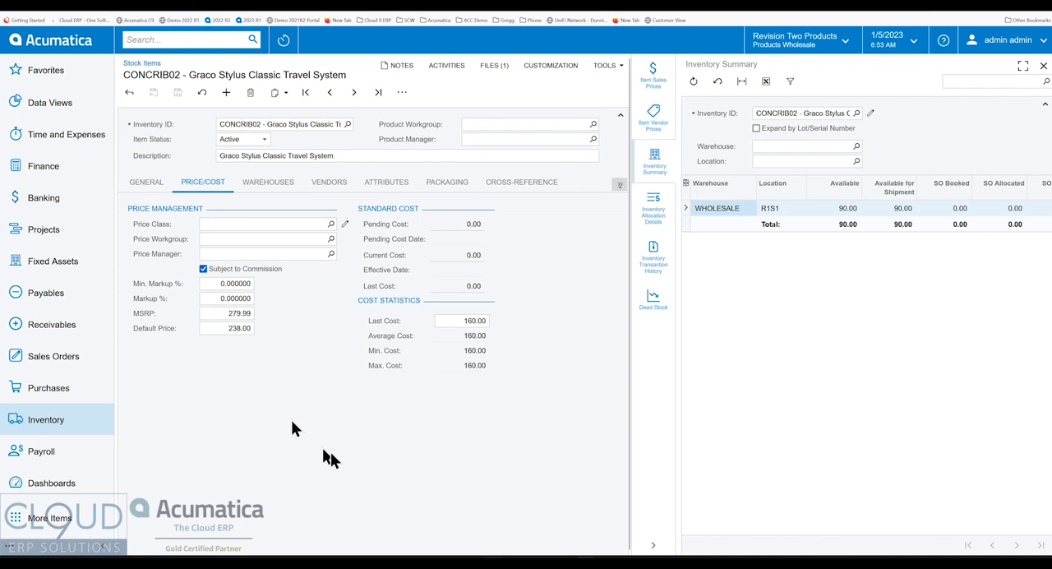
pyautogui.moveTo(437, 351)
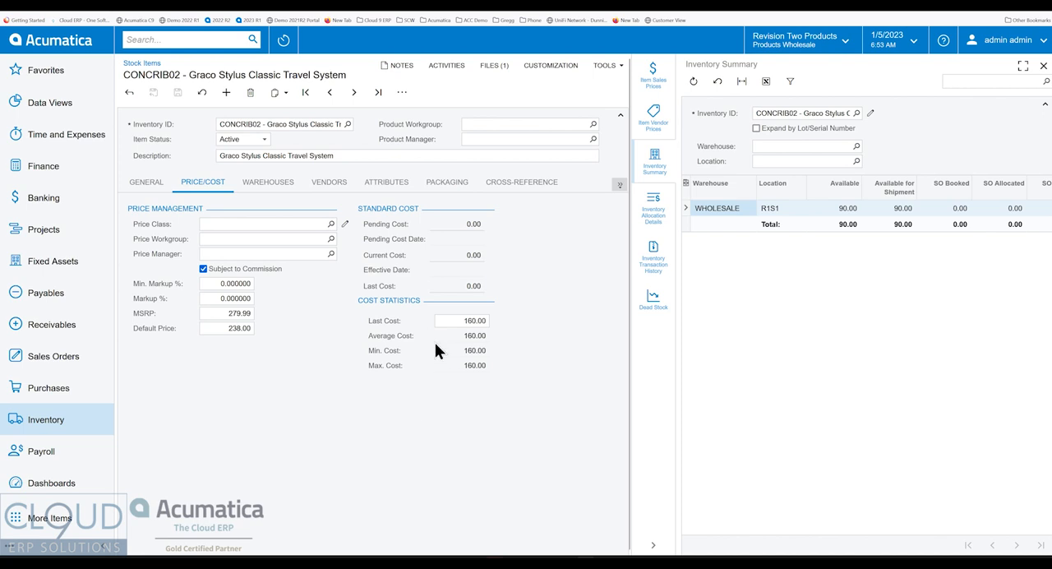
pyautogui.moveTo(181, 162)
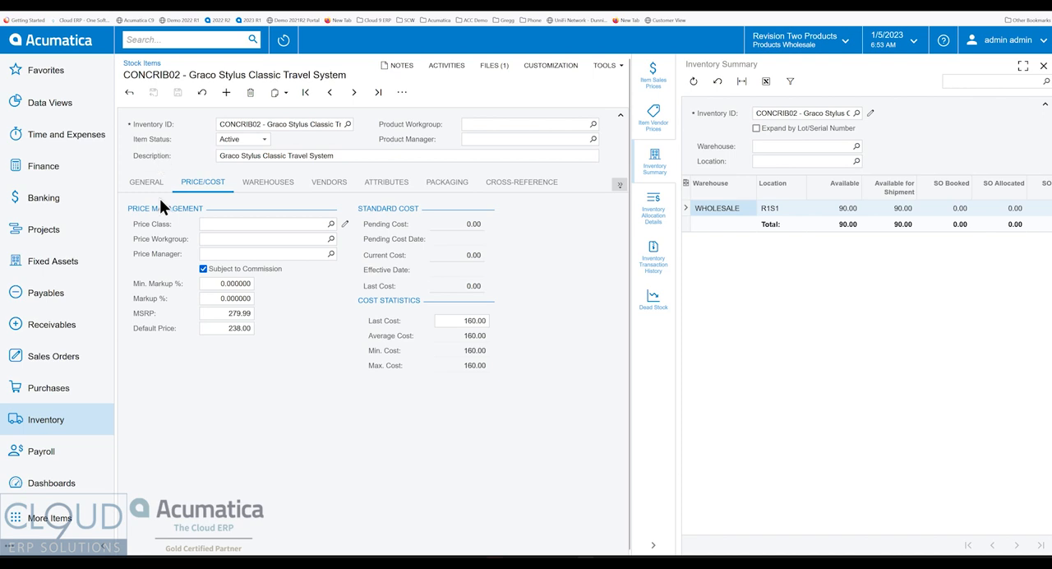
pyautogui.moveTo(442, 319)
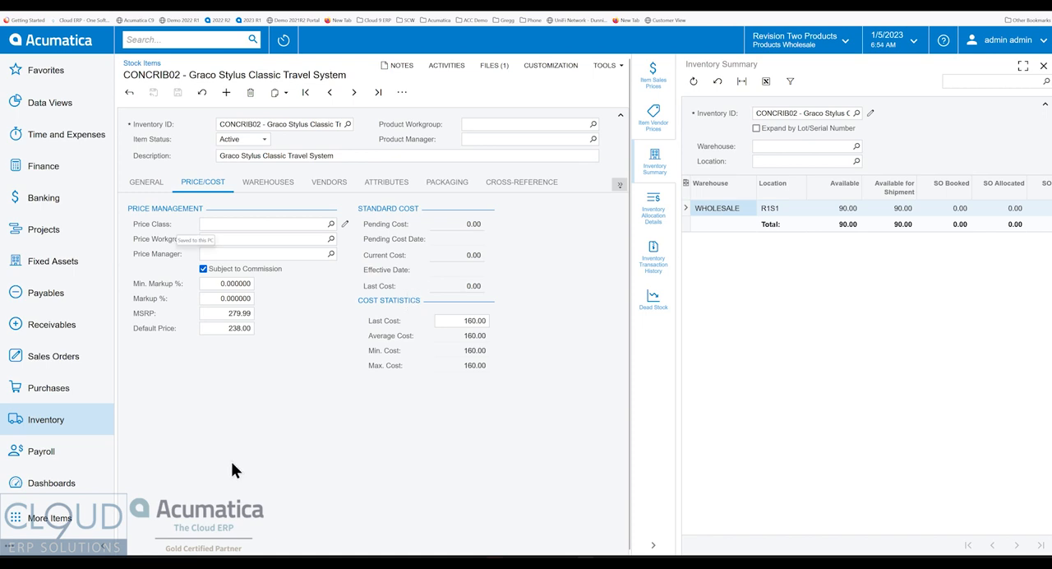
pyautogui.moveTo(218, 438)
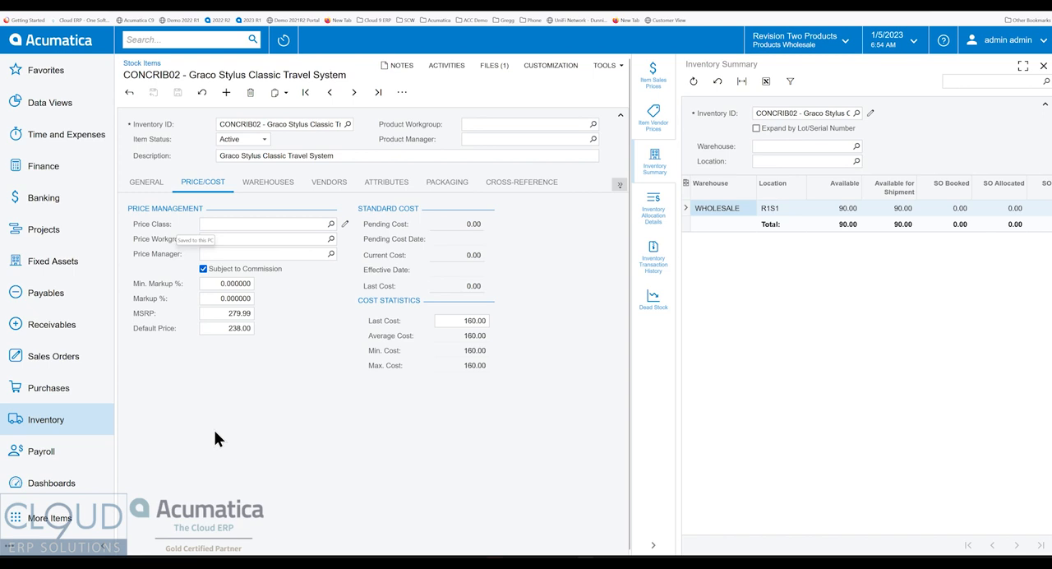
# Step: Return to CONCRIB02's Price/Cost details showing the 160.00 average cost
pyautogui.click(146, 181)
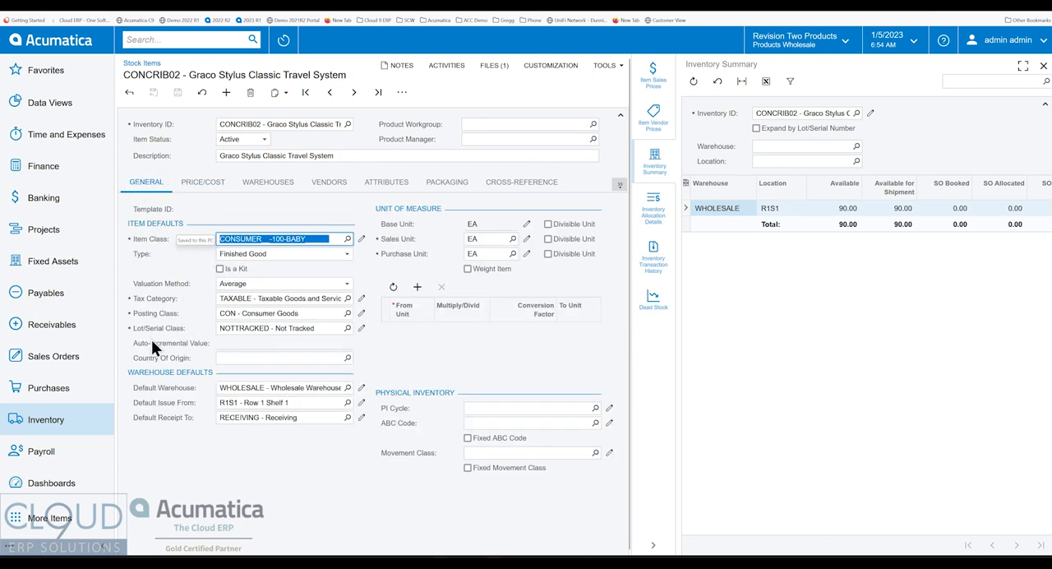
pyautogui.moveTo(347, 339)
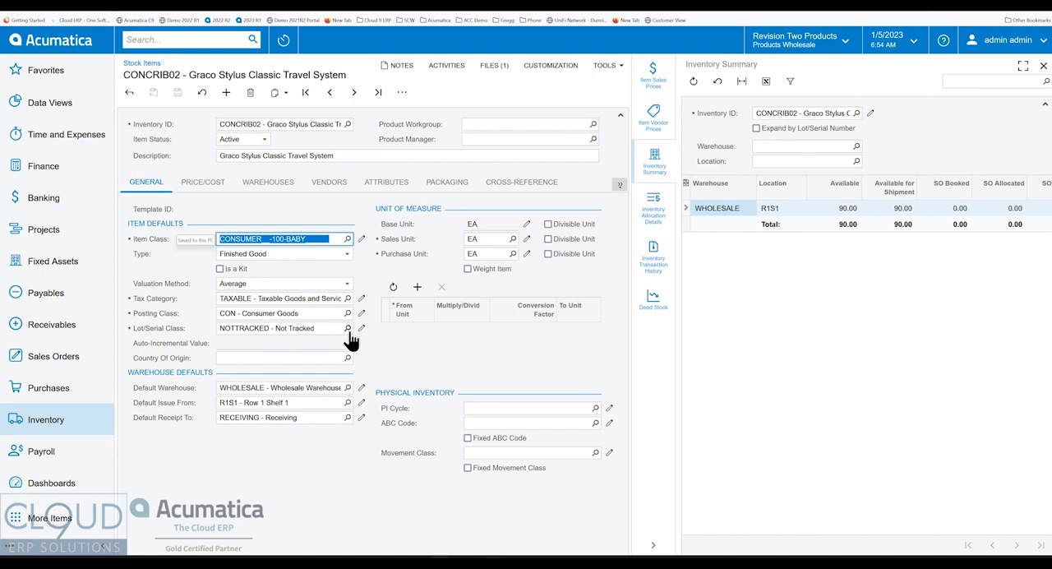
pyautogui.moveTo(390, 356)
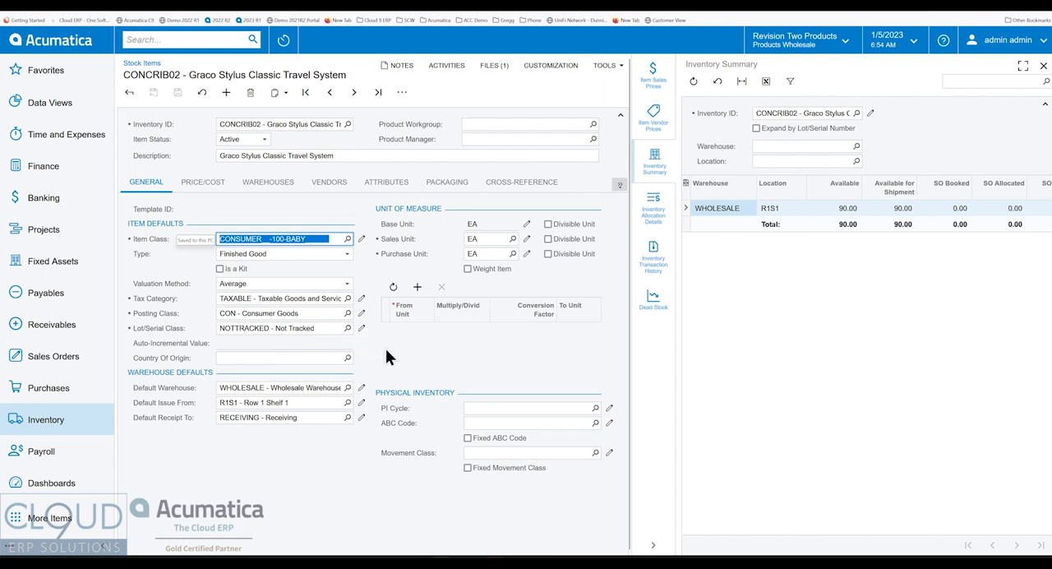
pyautogui.moveTo(181, 157)
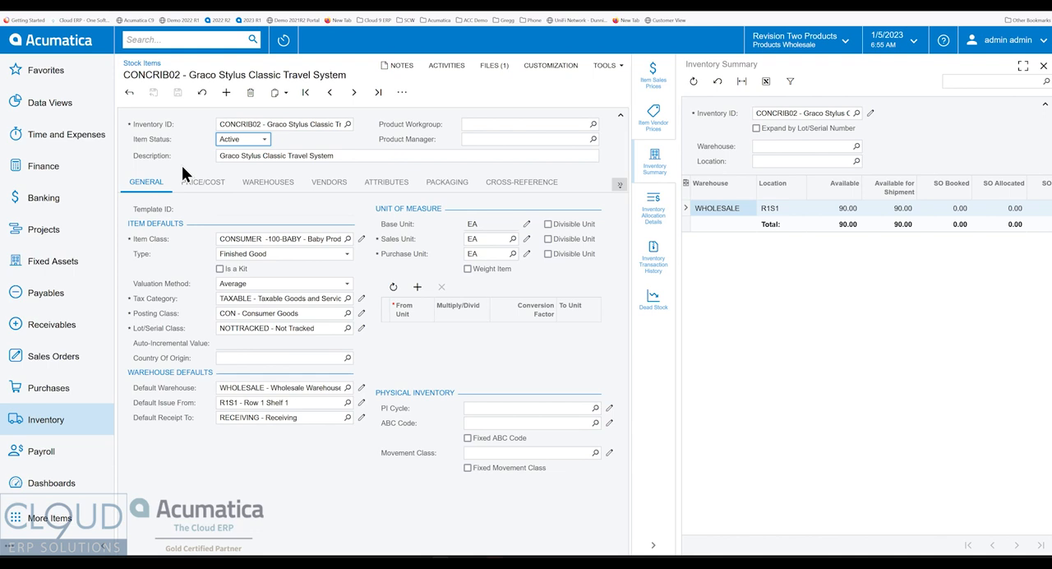
pyautogui.click(203, 182)
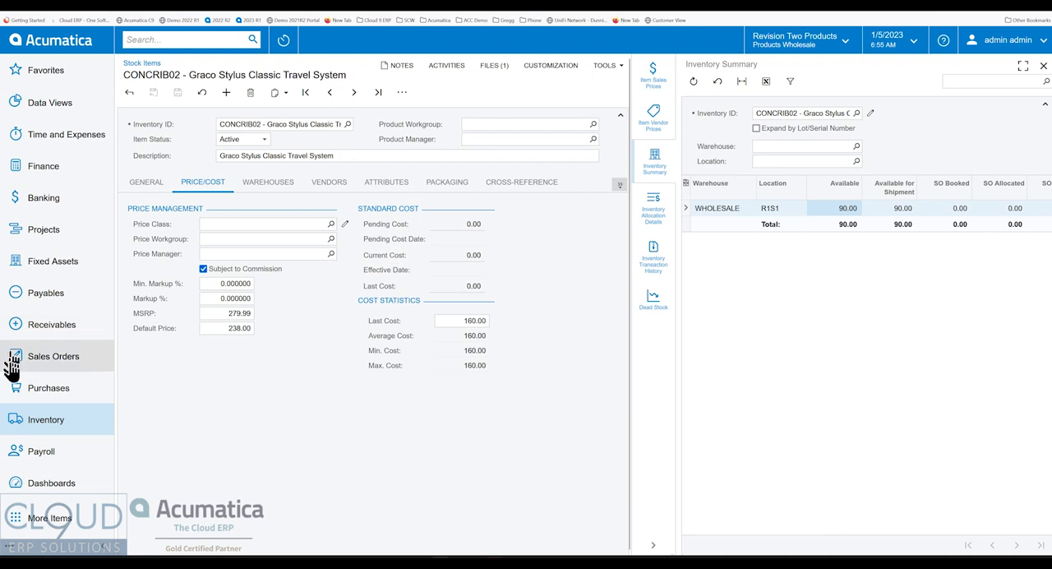
# Step: Enter a sales order for ABARTENDE with 5 CONCRIB02 at 261.80, totalling 1,319.00
pyautogui.click(53, 356)
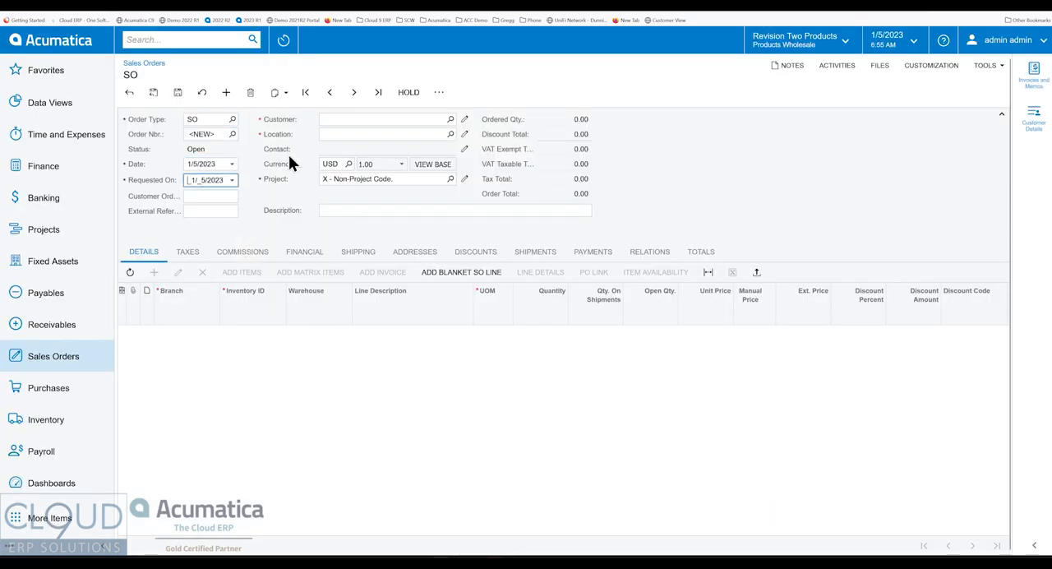
pyautogui.write('ba')
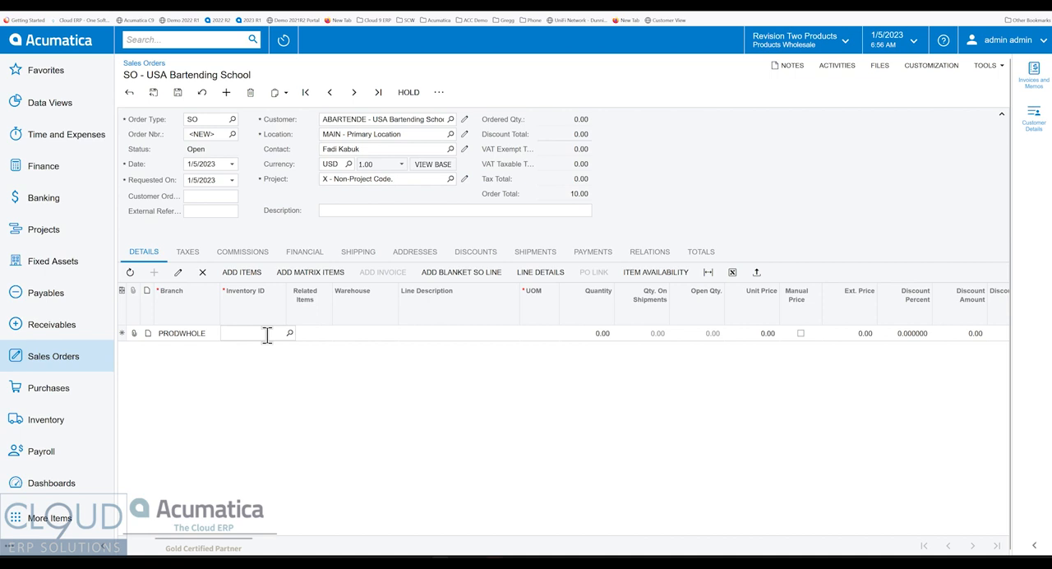
pyautogui.write('graco')
pyautogui.click(587, 333)
pyautogui.write('5')
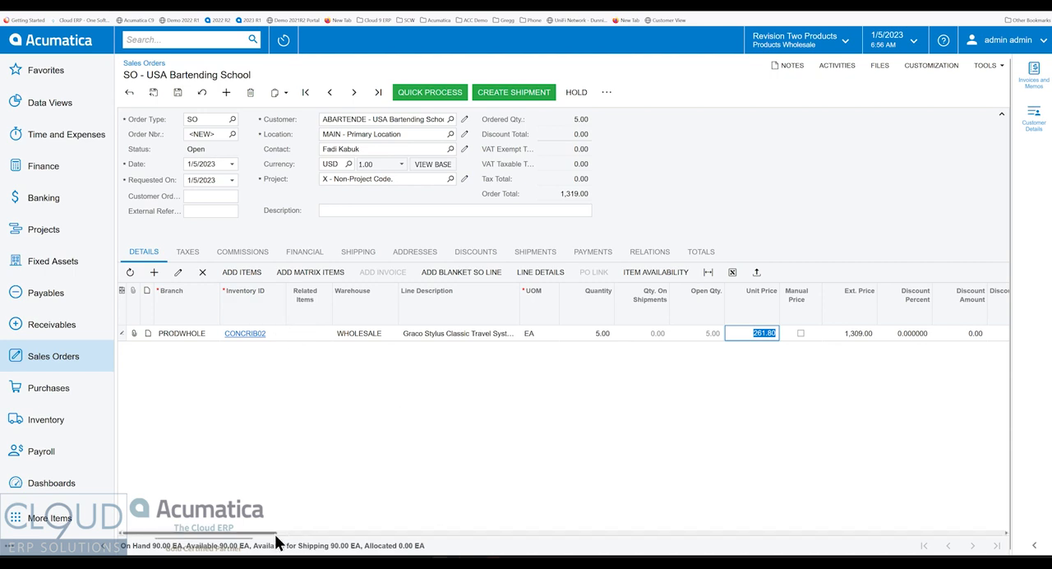
# Step: Mark the order line as Special Order and Mark for PO, sourced Purchase to Order
pyautogui.hscroll(3)
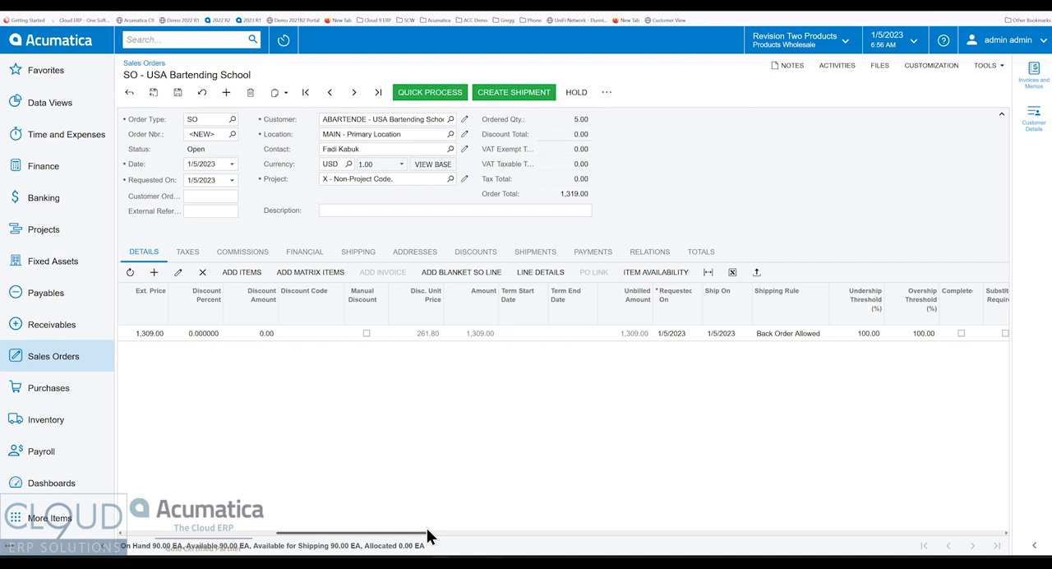
pyautogui.hscroll(3)
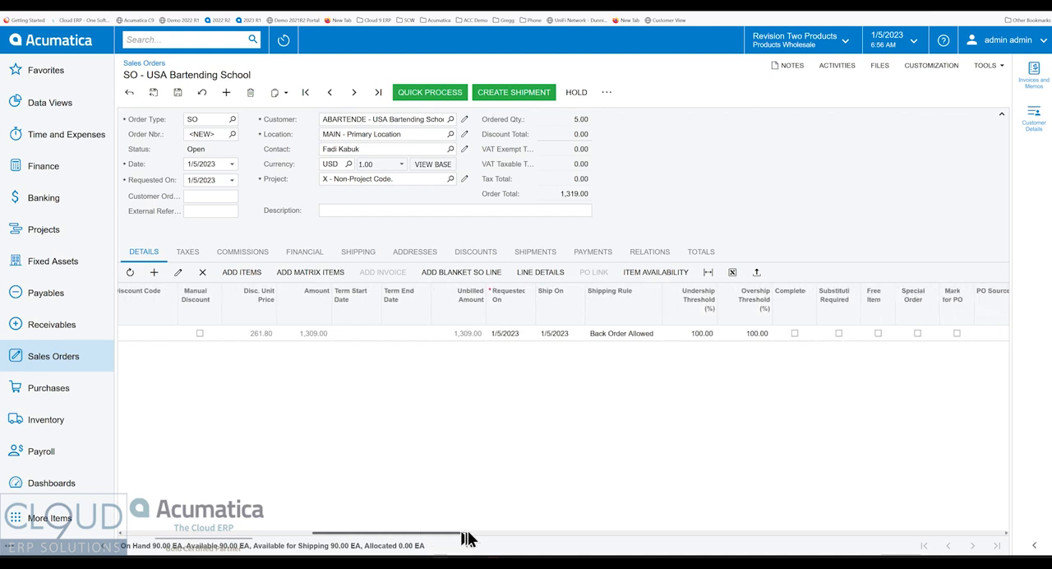
pyautogui.hscroll(3)
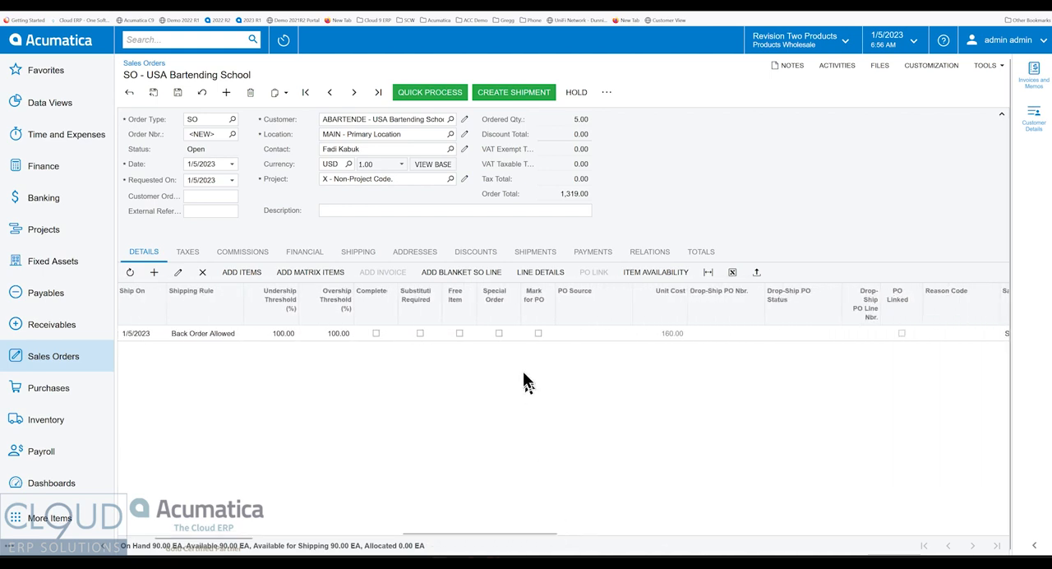
pyautogui.moveTo(525, 374)
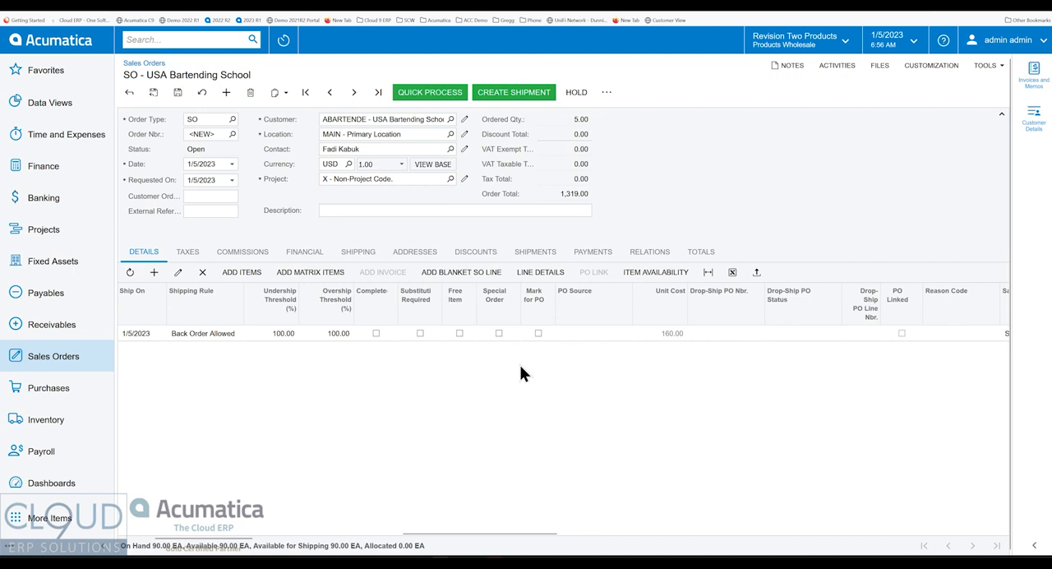
pyautogui.moveTo(508, 340)
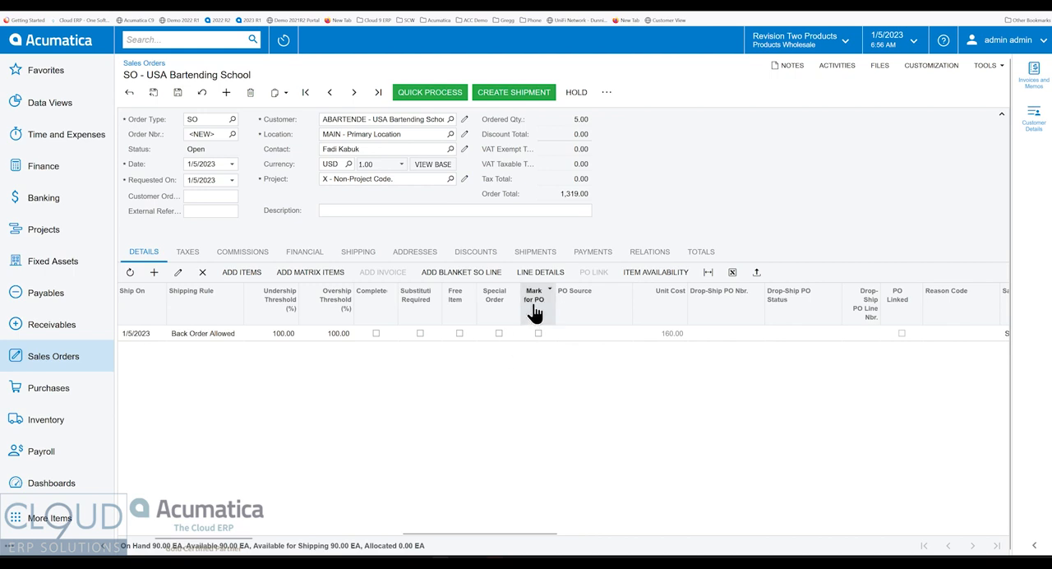
pyautogui.moveTo(501, 343)
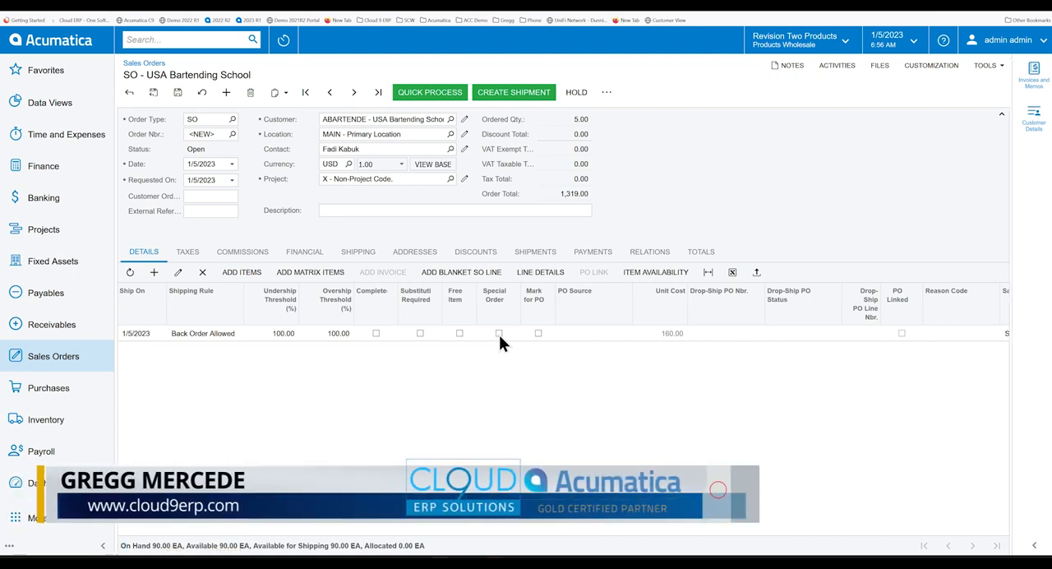
pyautogui.click(499, 333)
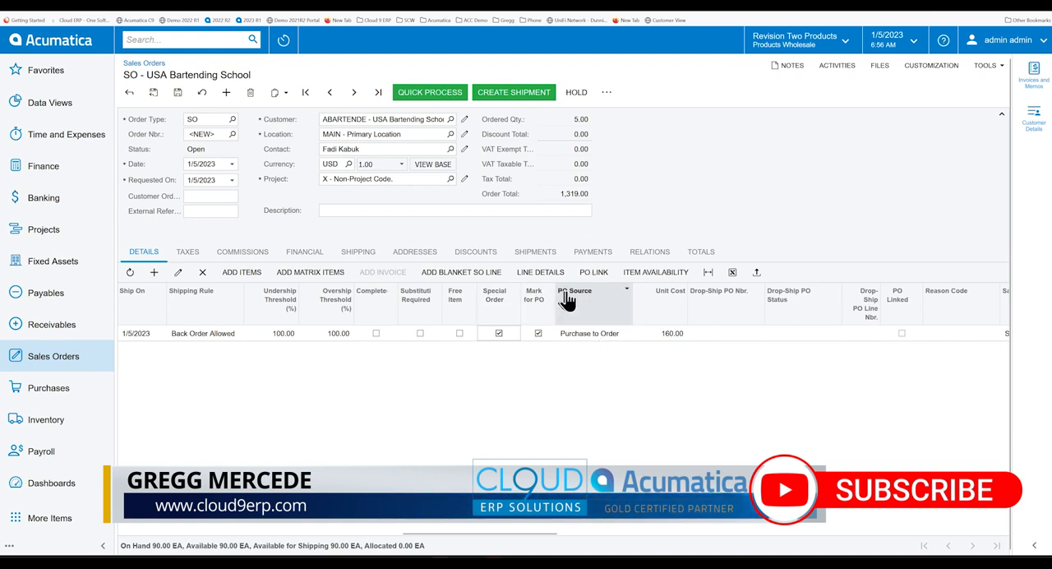
pyautogui.moveTo(573, 292)
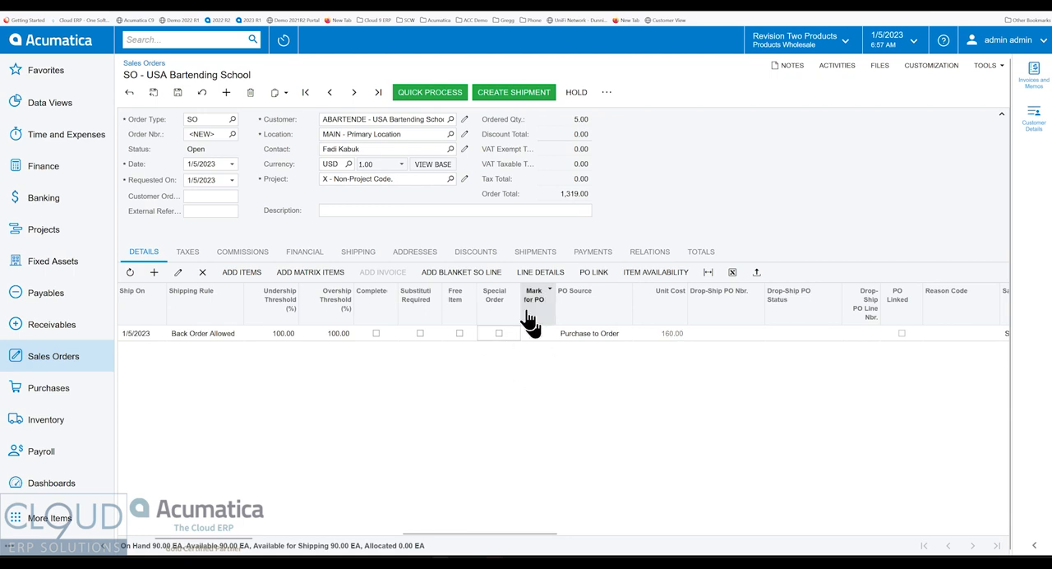
pyautogui.click(538, 333)
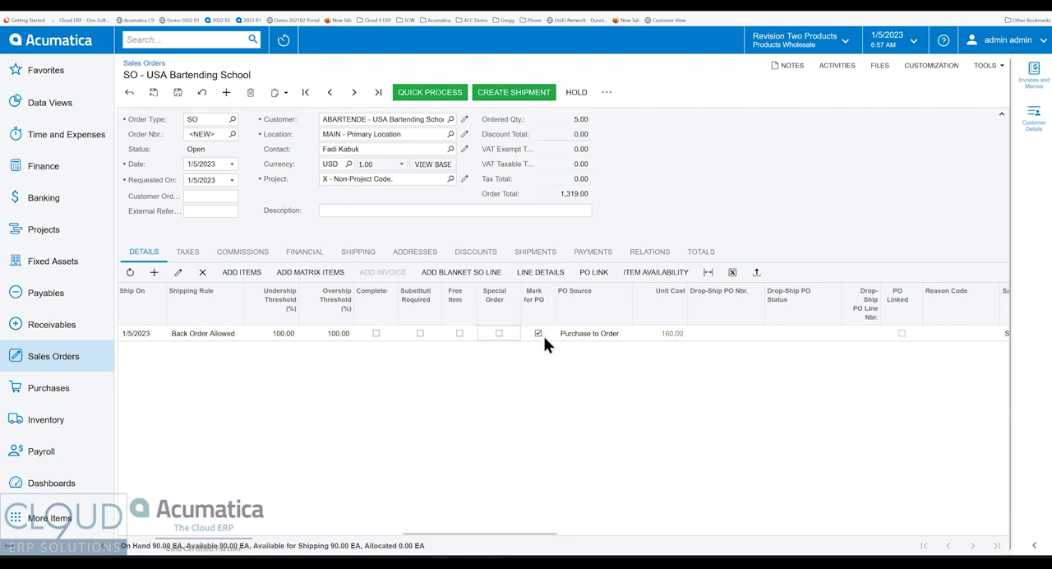
pyautogui.moveTo(673, 344)
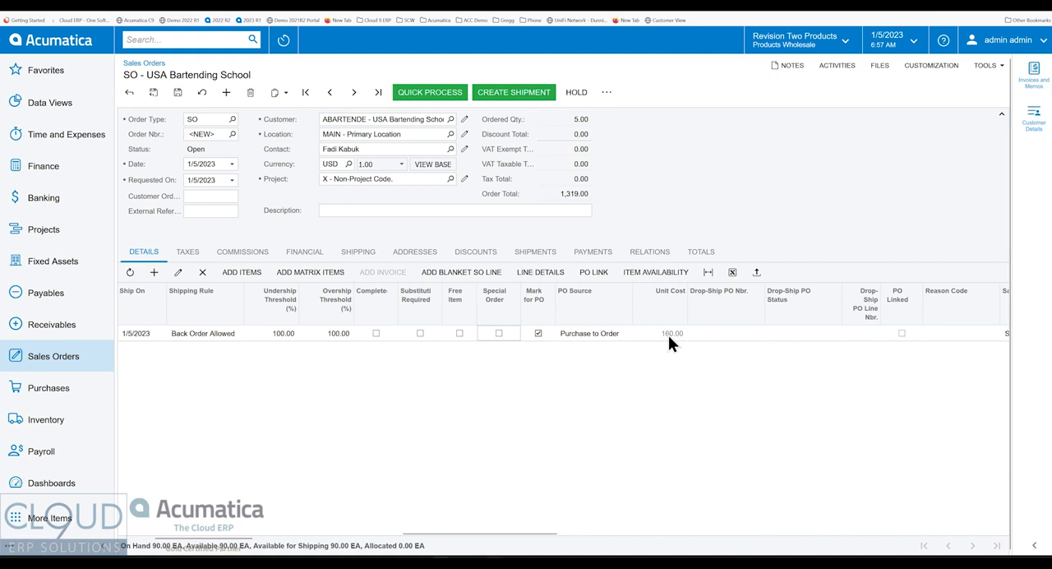
pyautogui.click(498, 333)
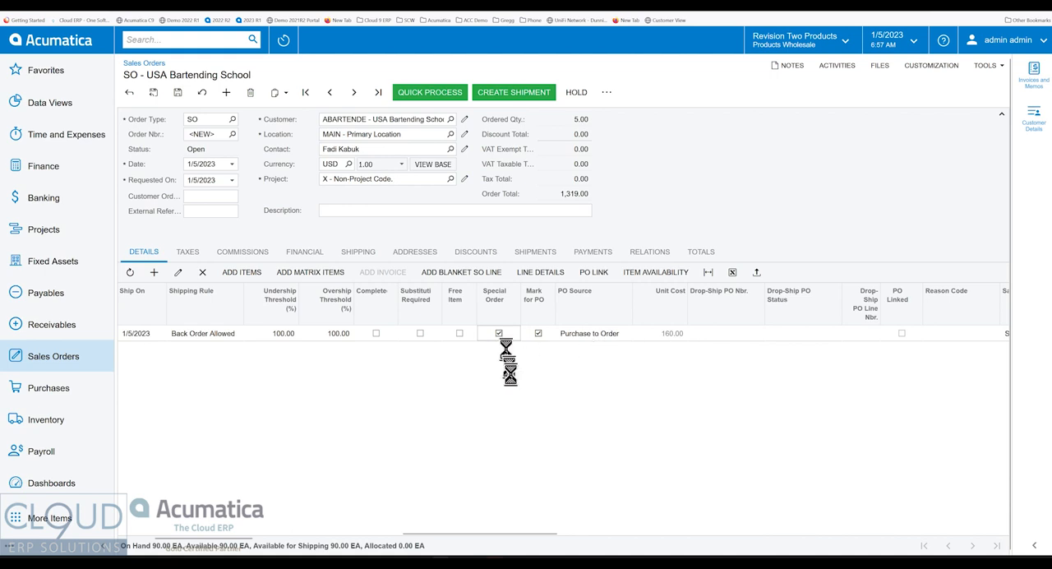
# Step: Set the special-order line's unit cost to 125.00 and save the order as SO006772
pyautogui.doubleClick(660, 332)
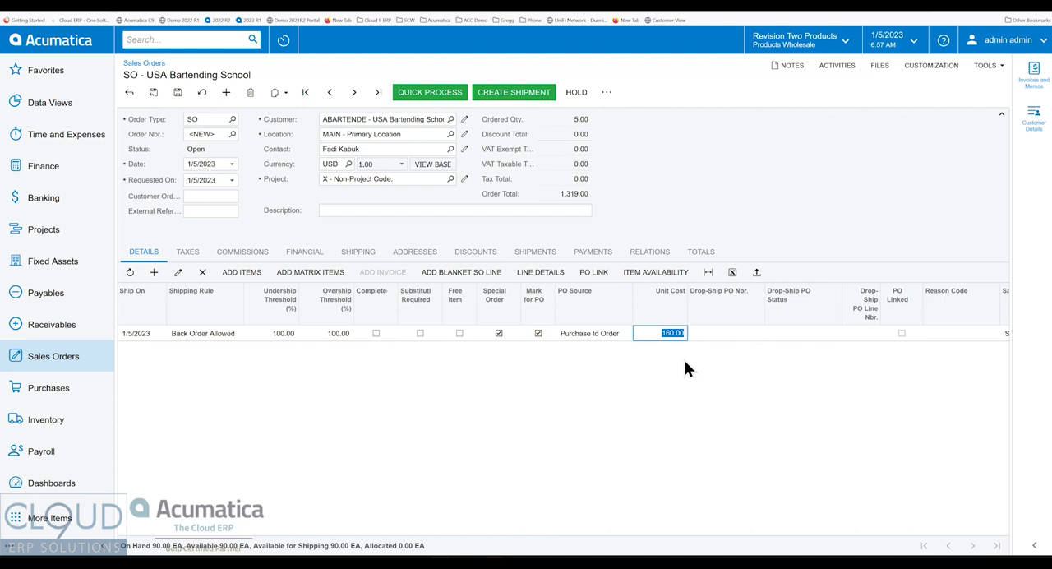
pyautogui.write('125')
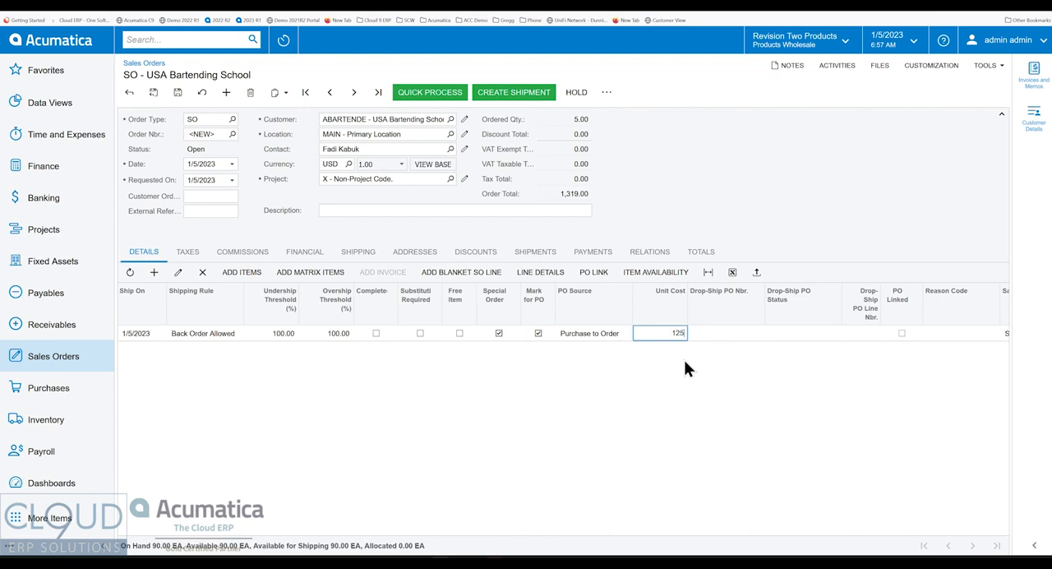
pyautogui.click(962, 333)
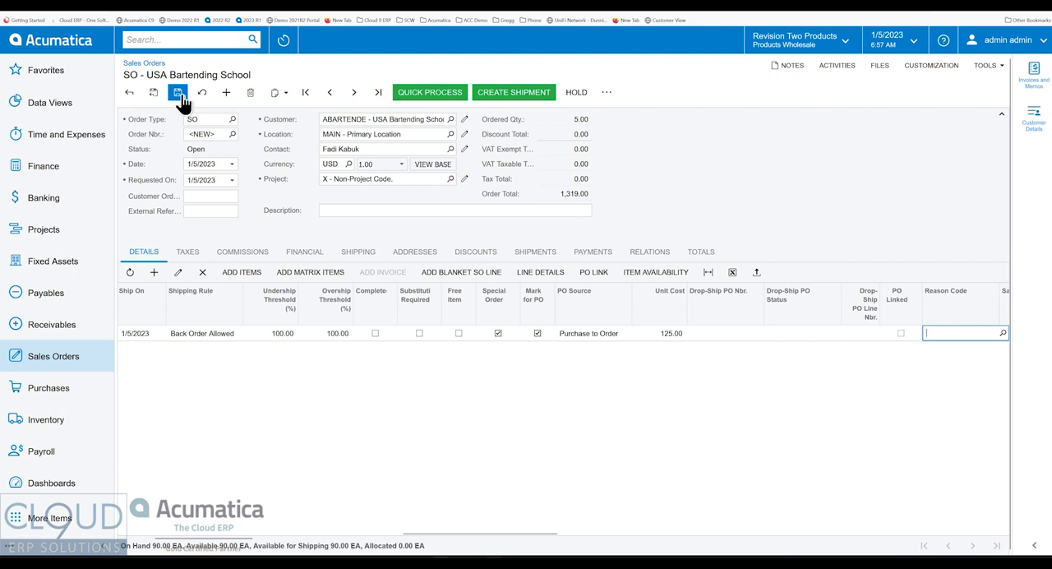
pyautogui.click(178, 92)
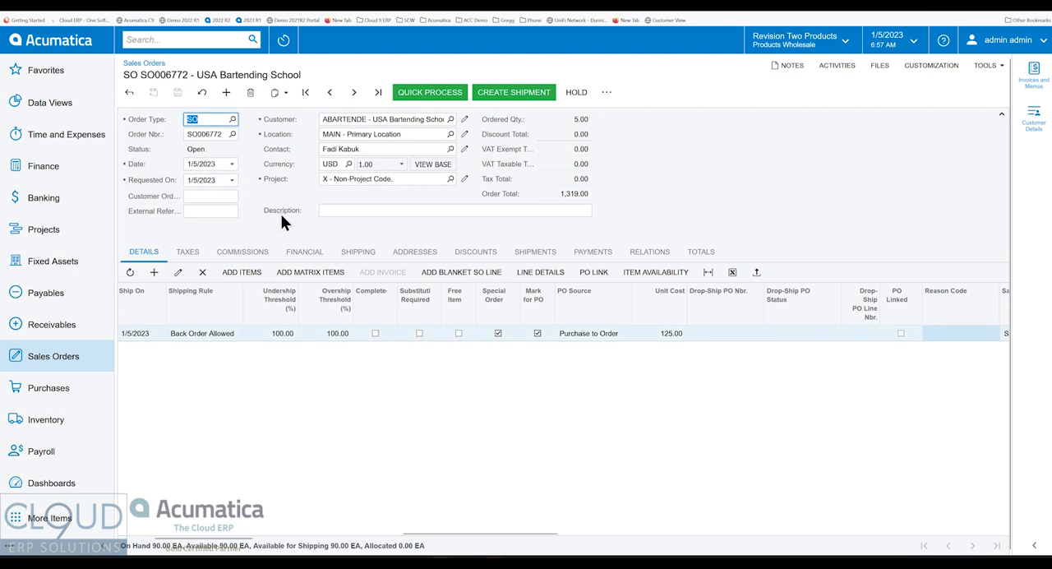
pyautogui.click(607, 91)
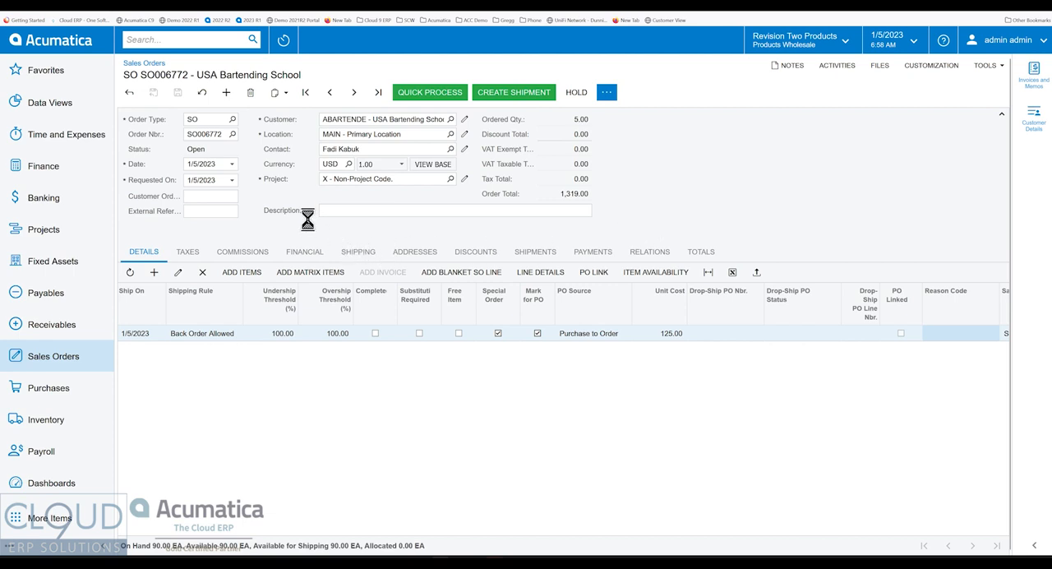
# Step: Process a purchase order for SO006772's 5-unit CONCRIB02 SO to Purchase line
pyautogui.click(594, 272)
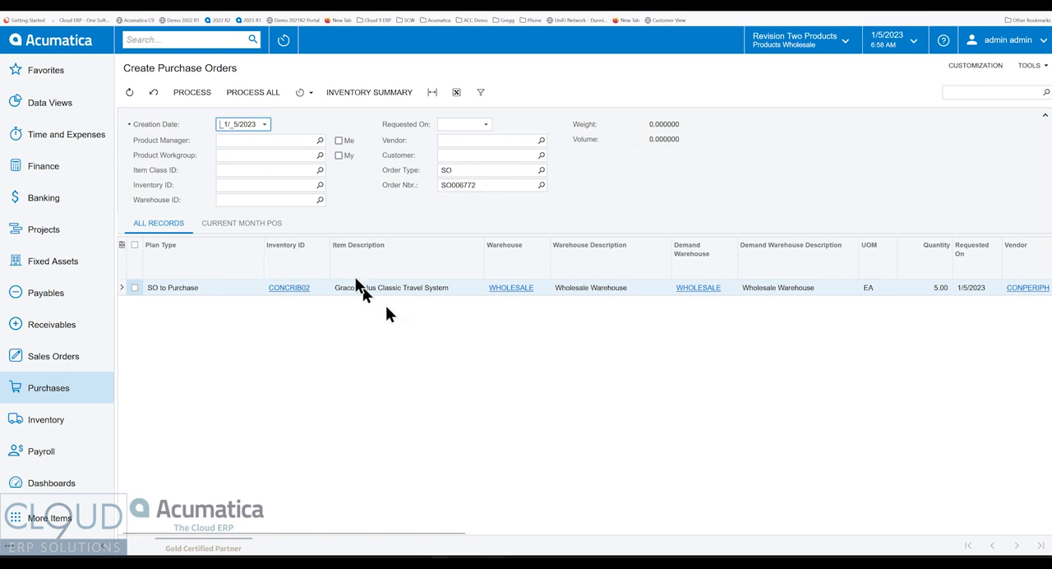
pyautogui.moveTo(355, 320)
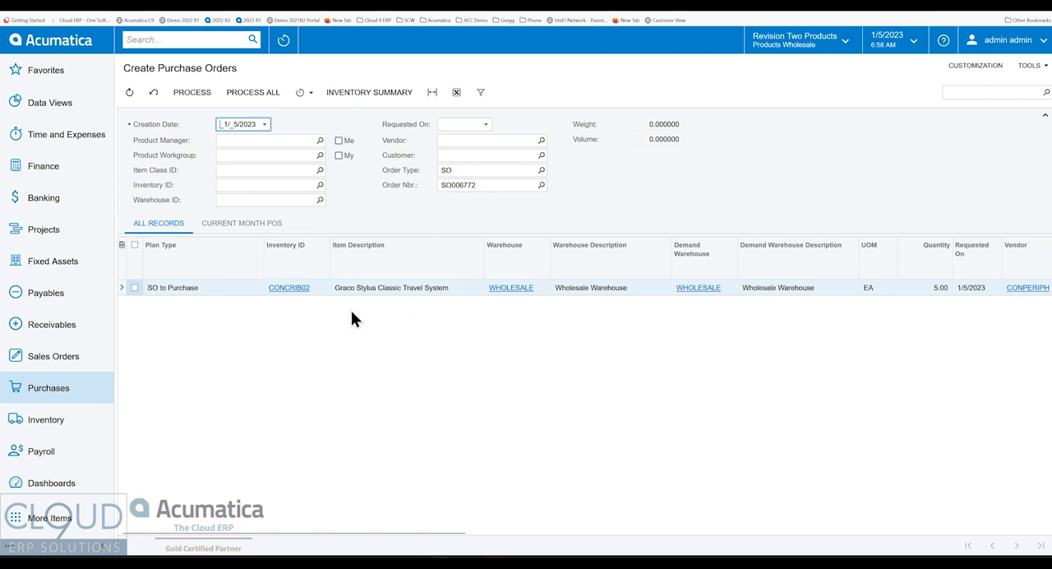
pyautogui.click(134, 287)
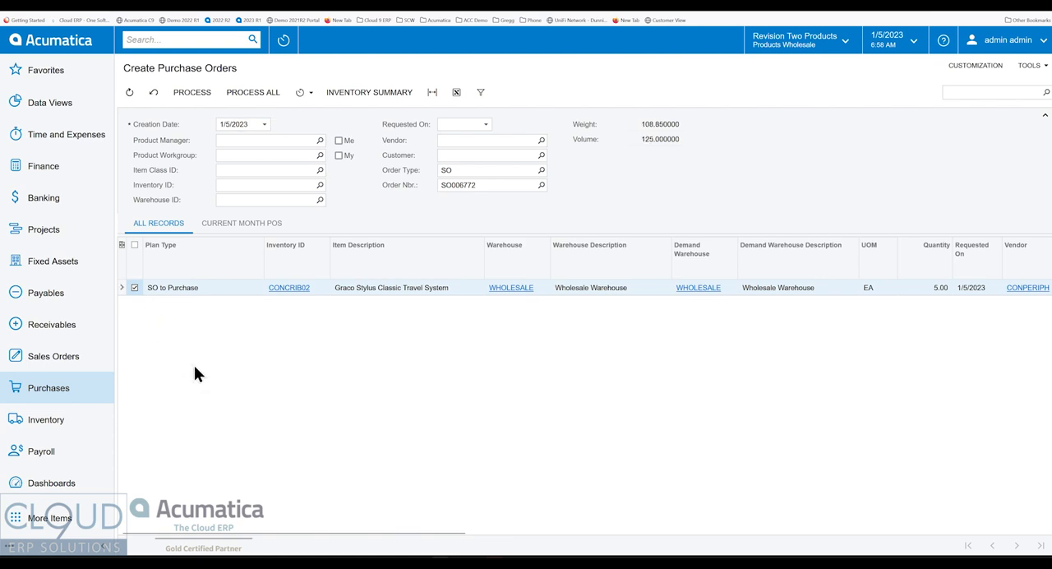
pyautogui.click(191, 91)
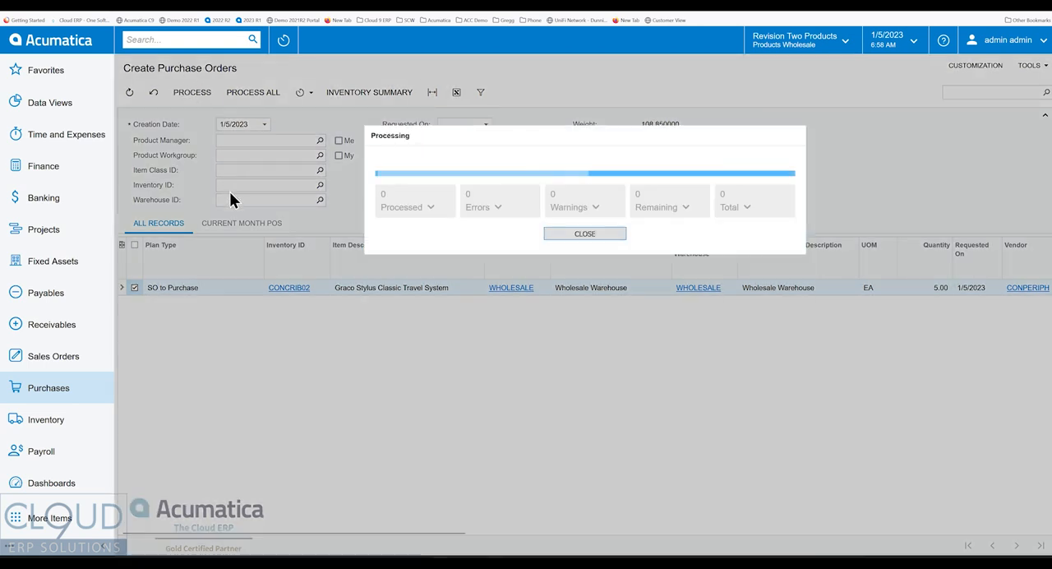
pyautogui.moveTo(233, 156)
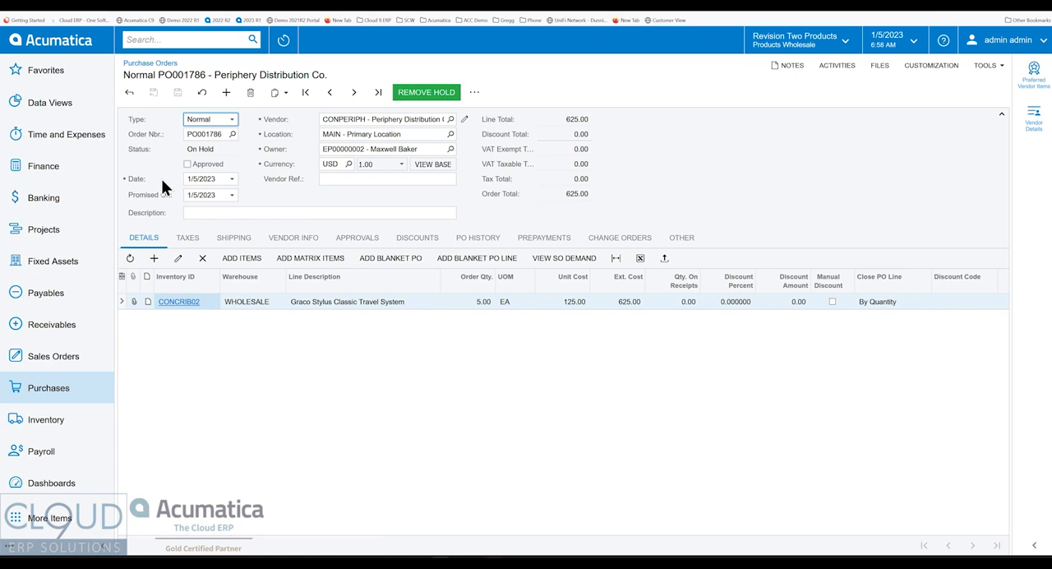
pyautogui.moveTo(580, 313)
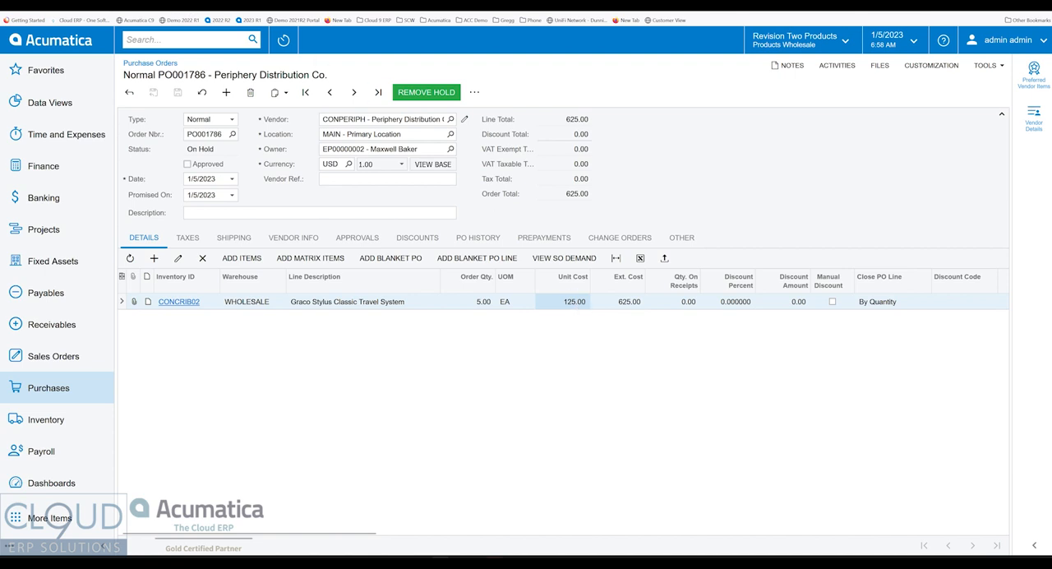
pyautogui.click(179, 302)
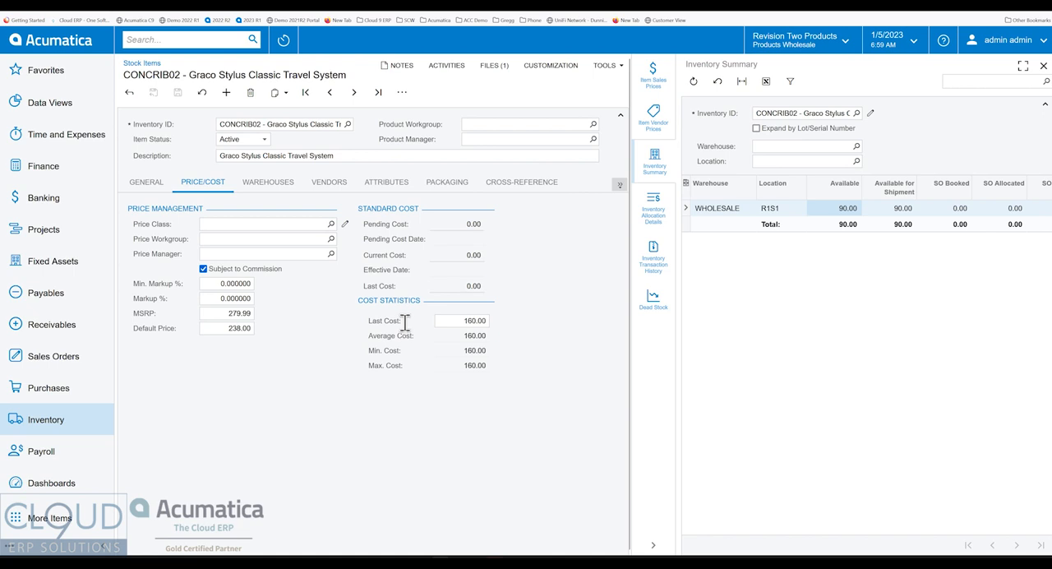
pyautogui.moveTo(384, 320)
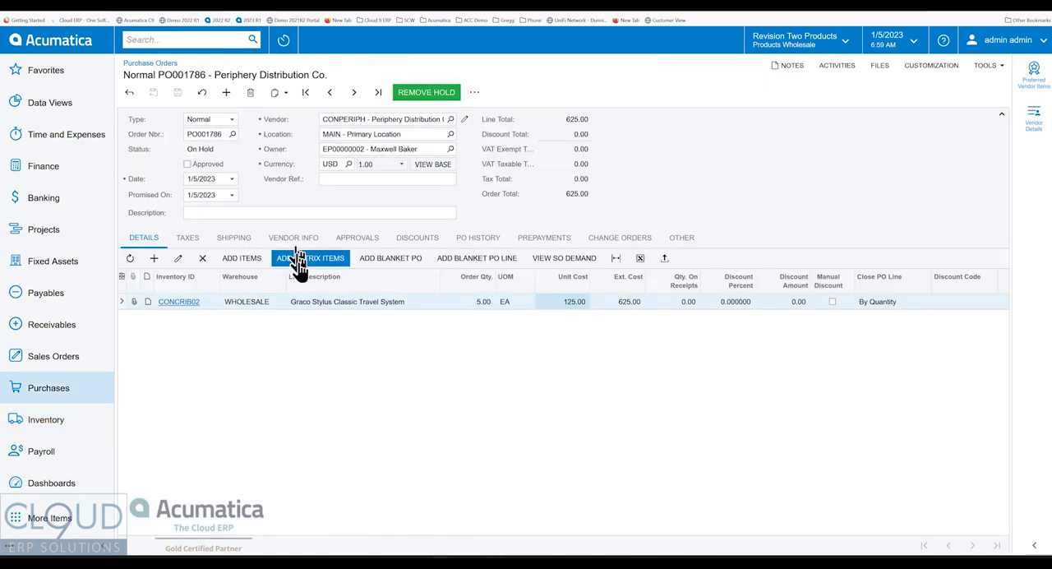
pyautogui.moveTo(573, 334)
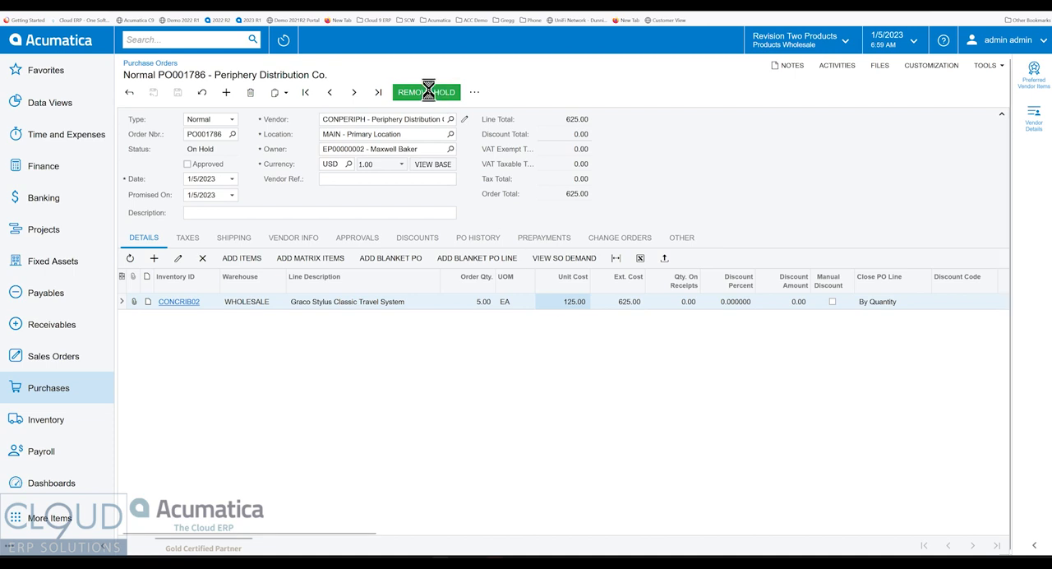
# Step: Release PO001786 from hold, approve it, and start a 625.00 receipt for 5 CONCRIB02
pyautogui.click(426, 91)
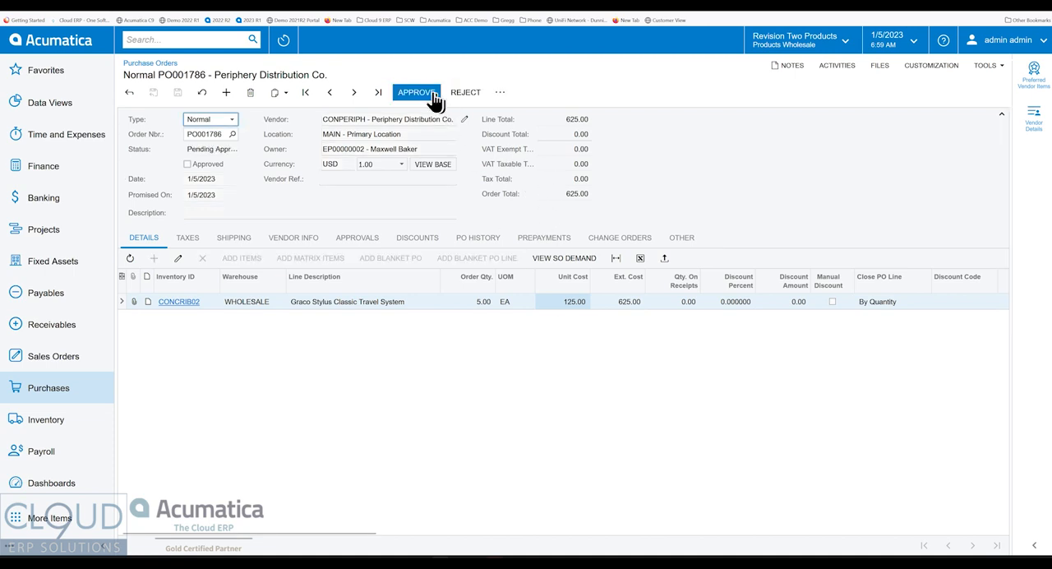
pyautogui.click(416, 91)
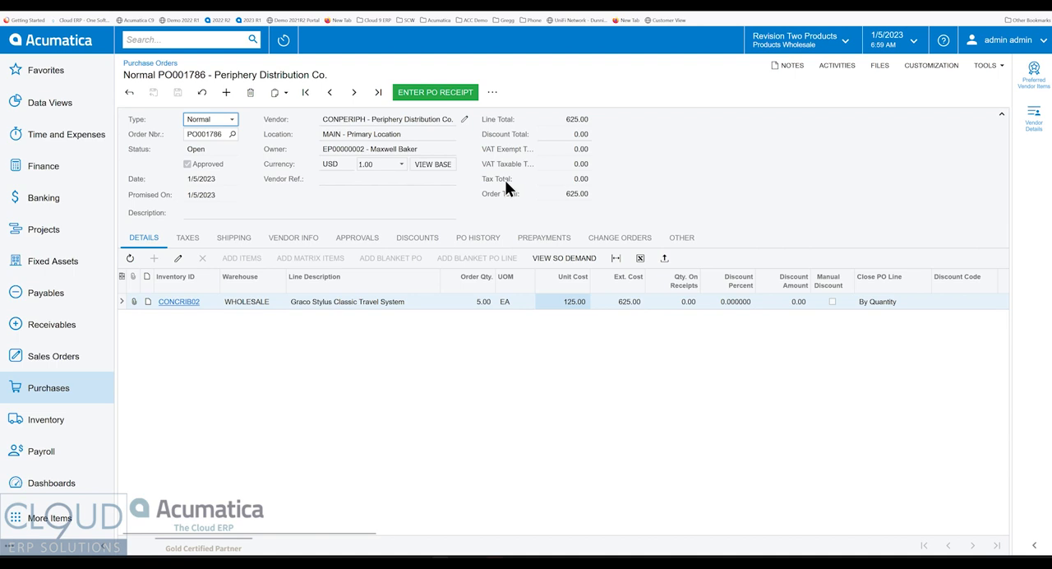
pyautogui.click(435, 92)
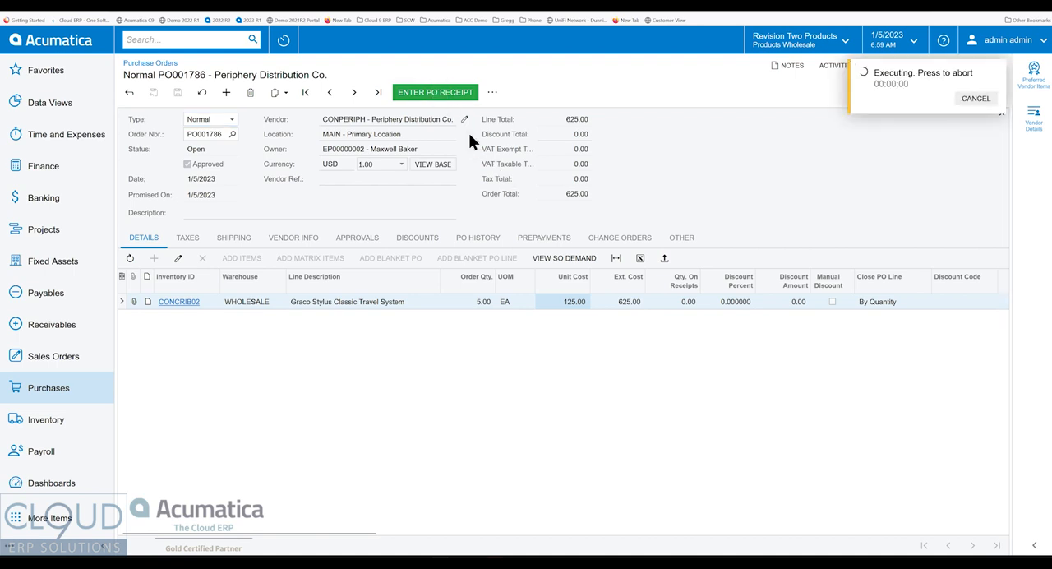
pyautogui.click(434, 93)
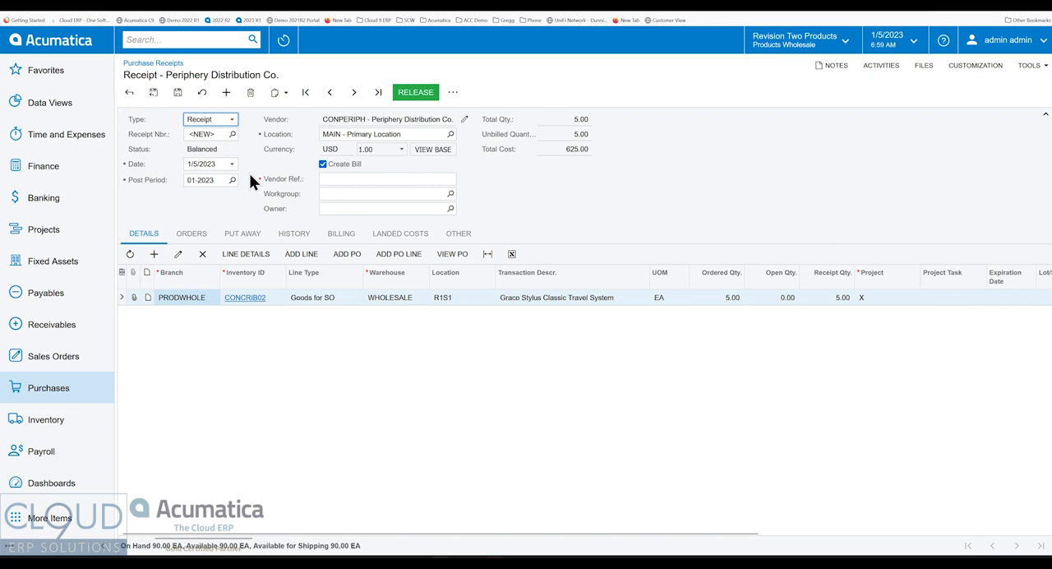
# Step: Enter vendor ref 4455647 and release receipt PR001752
pyautogui.click(386, 178)
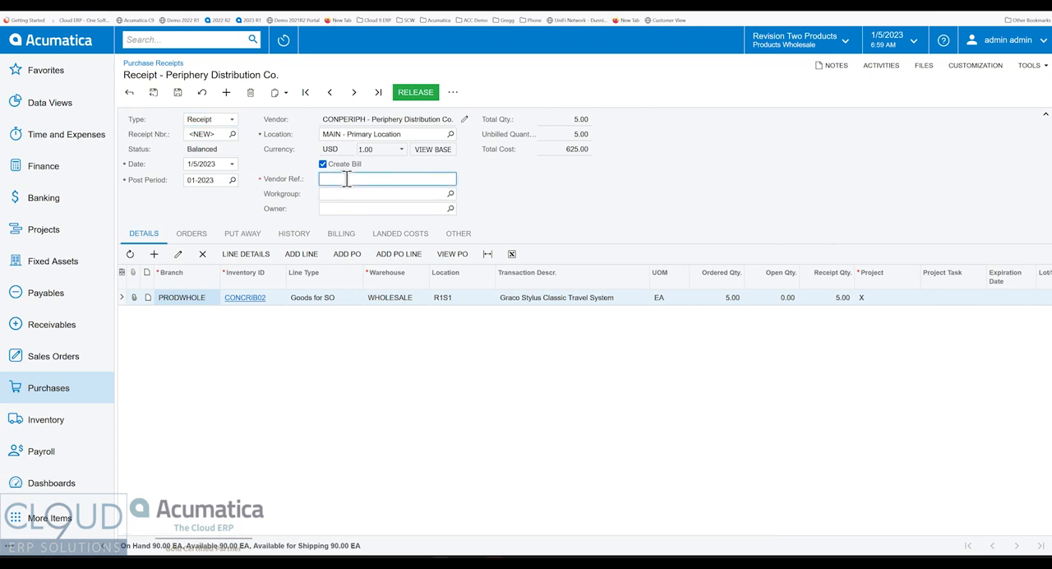
pyautogui.write('445564')
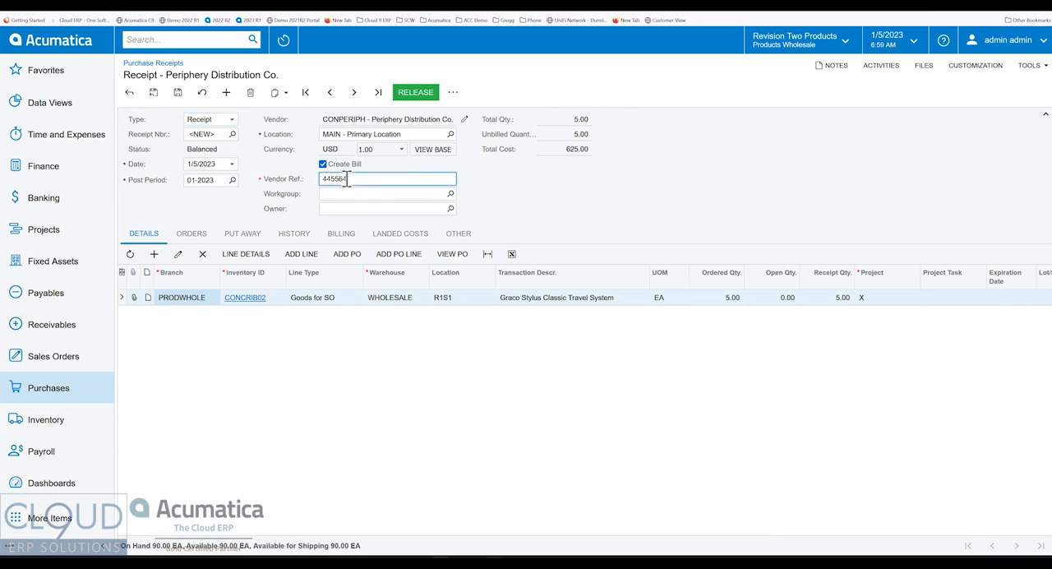
pyautogui.write('7')
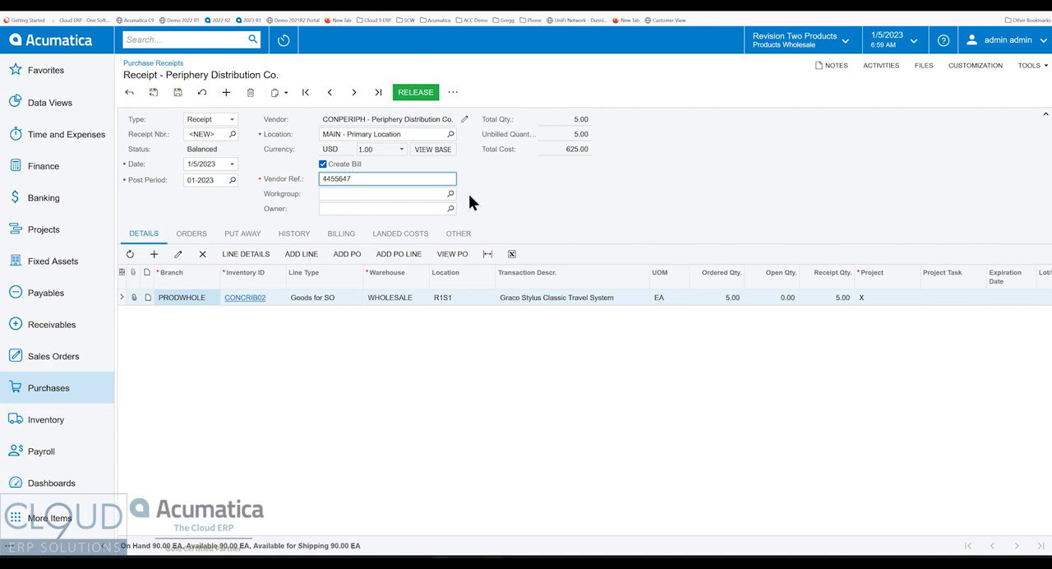
pyautogui.moveTo(177, 215)
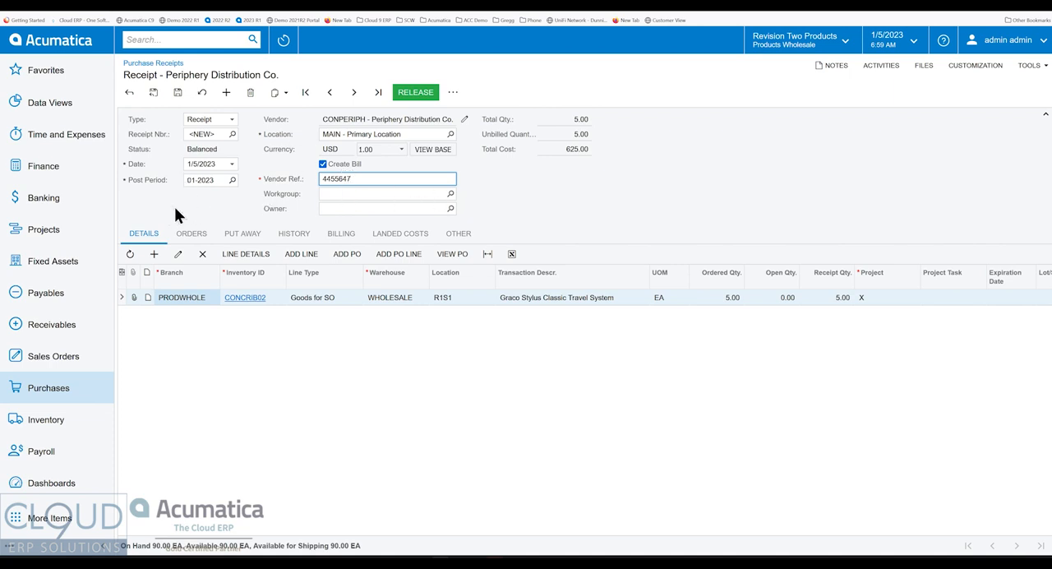
pyautogui.click(415, 92)
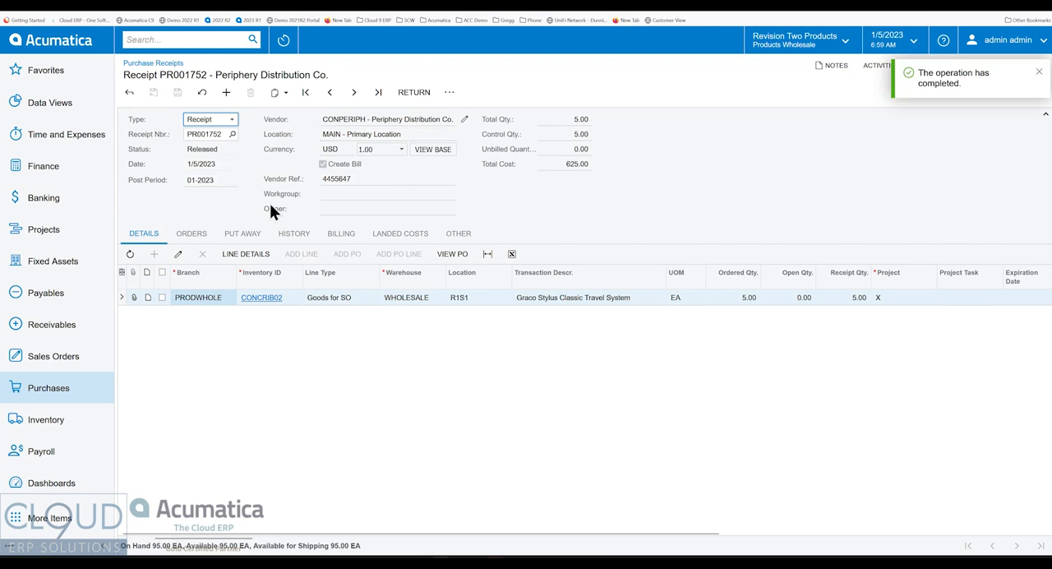
pyautogui.click(262, 297)
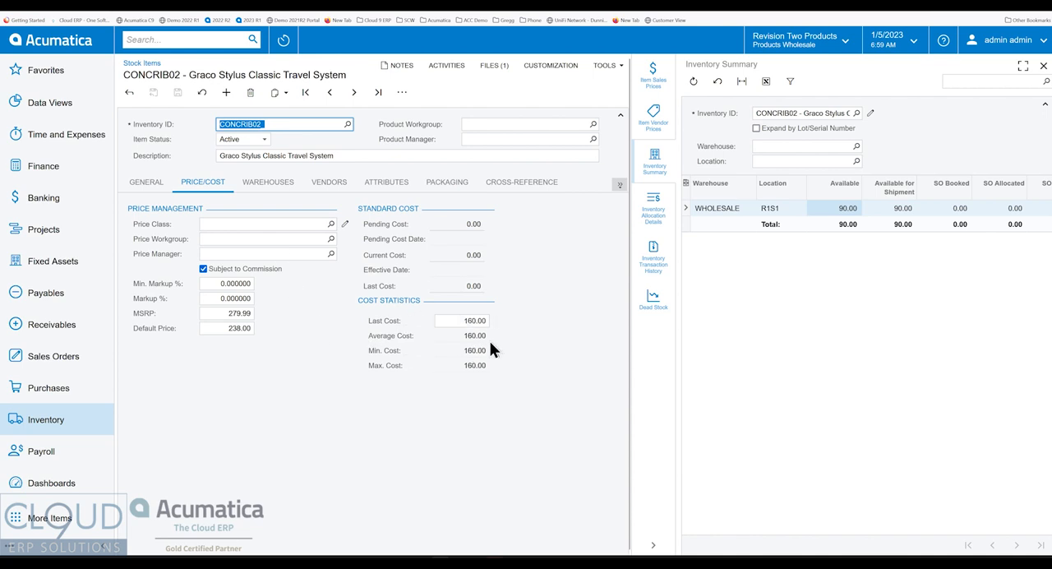
pyautogui.moveTo(691, 99)
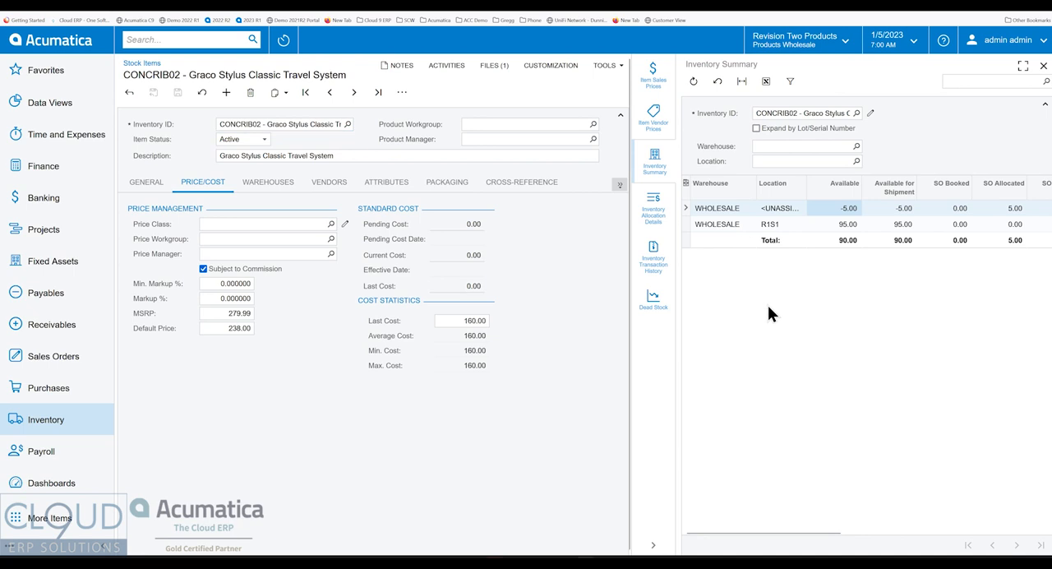
pyautogui.moveTo(830, 236)
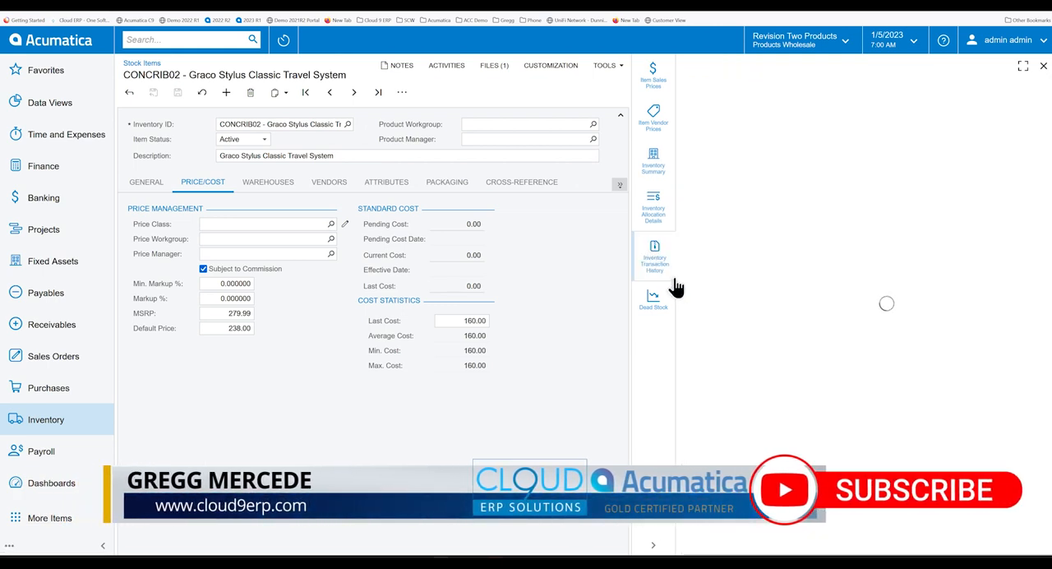
# Step: Check CONCRIB02's history for the 1/5/2023 receipt at unit cost 125, then reopen PR001752
pyautogui.click(654, 251)
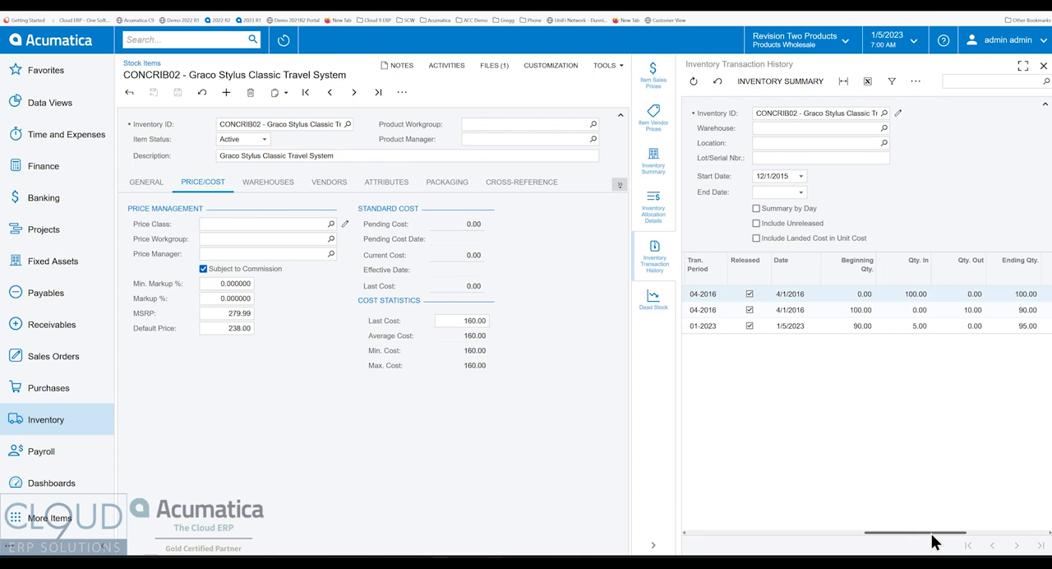
pyautogui.hscroll(3)
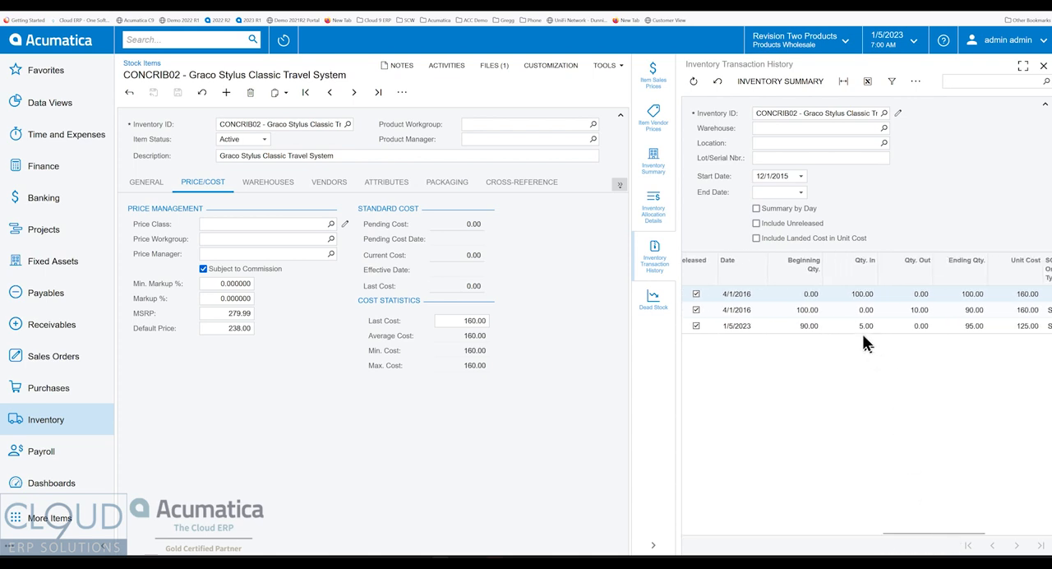
pyautogui.hscroll(3)
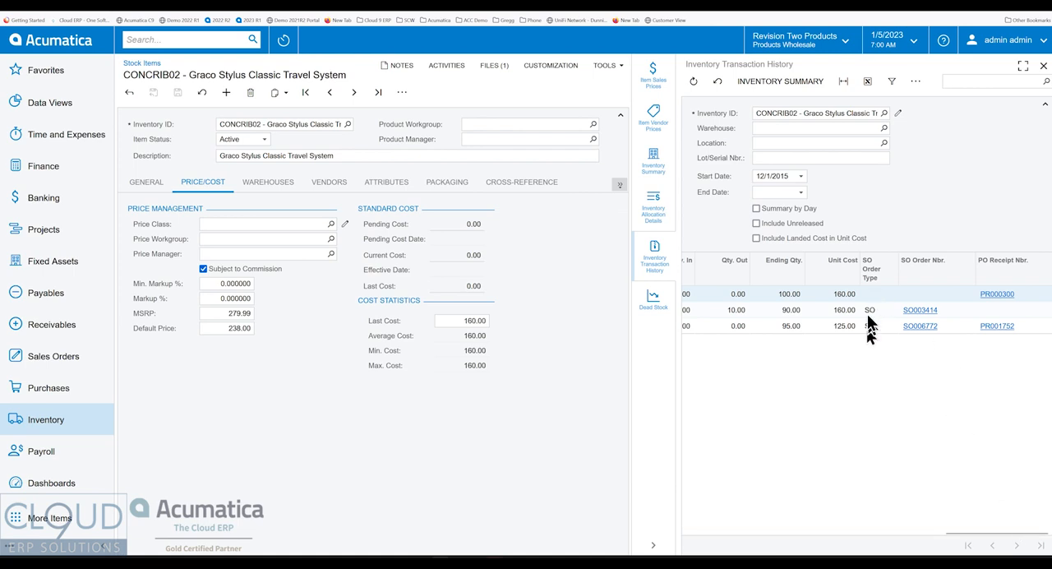
pyautogui.moveTo(913, 544)
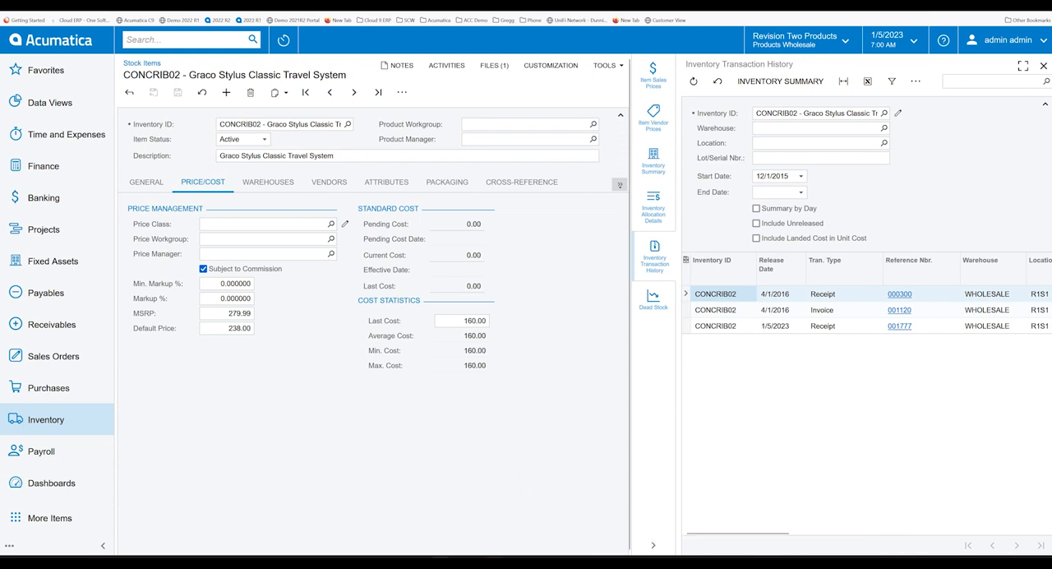
pyautogui.click(899, 325)
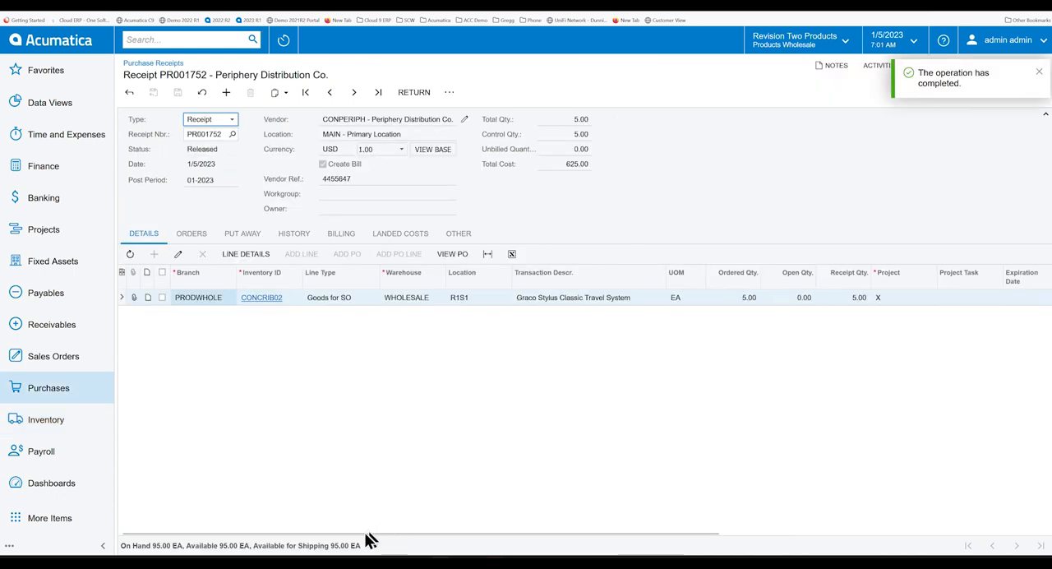
# Step: Open closed purchase order PO001786 and follow its SO demand to sales order SO006772
pyautogui.hscroll(3)
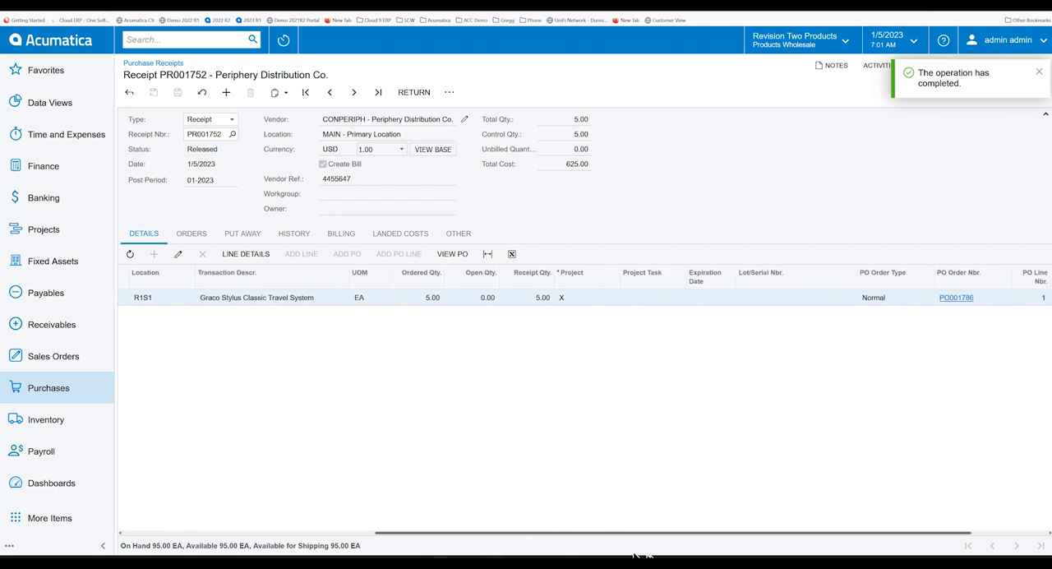
pyautogui.hscroll(3)
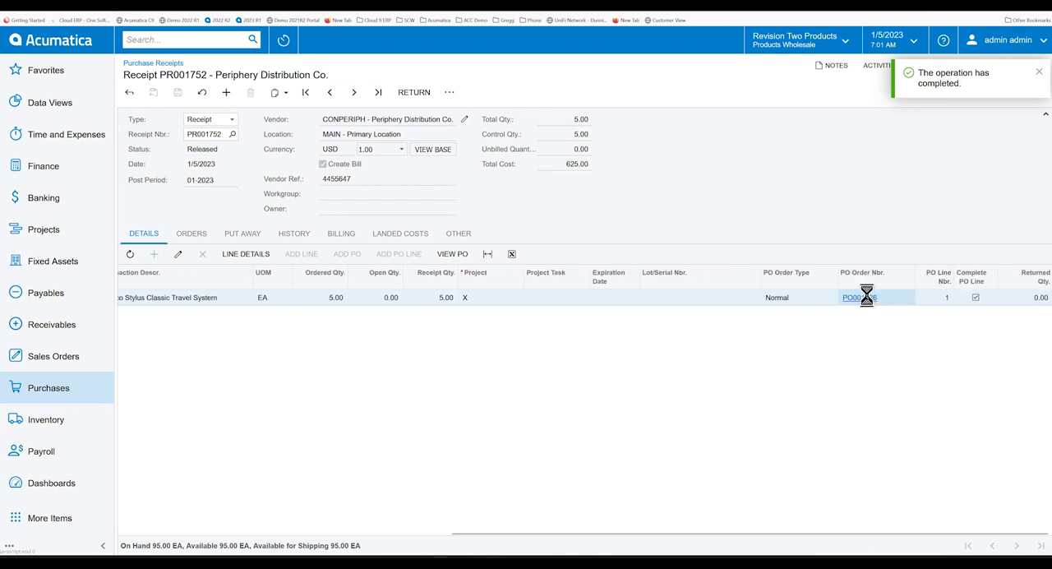
pyautogui.click(859, 297)
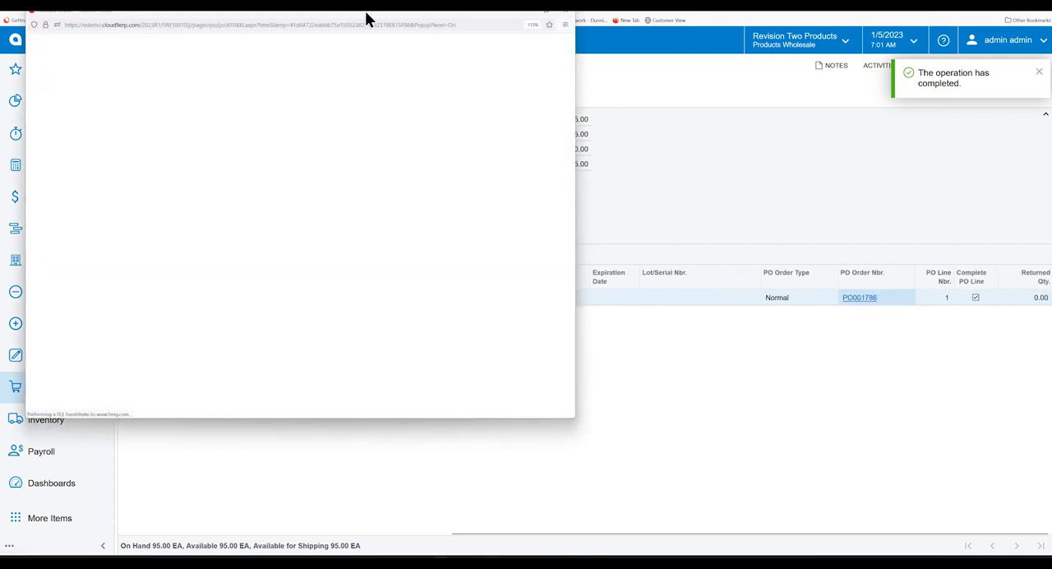
pyautogui.click(859, 296)
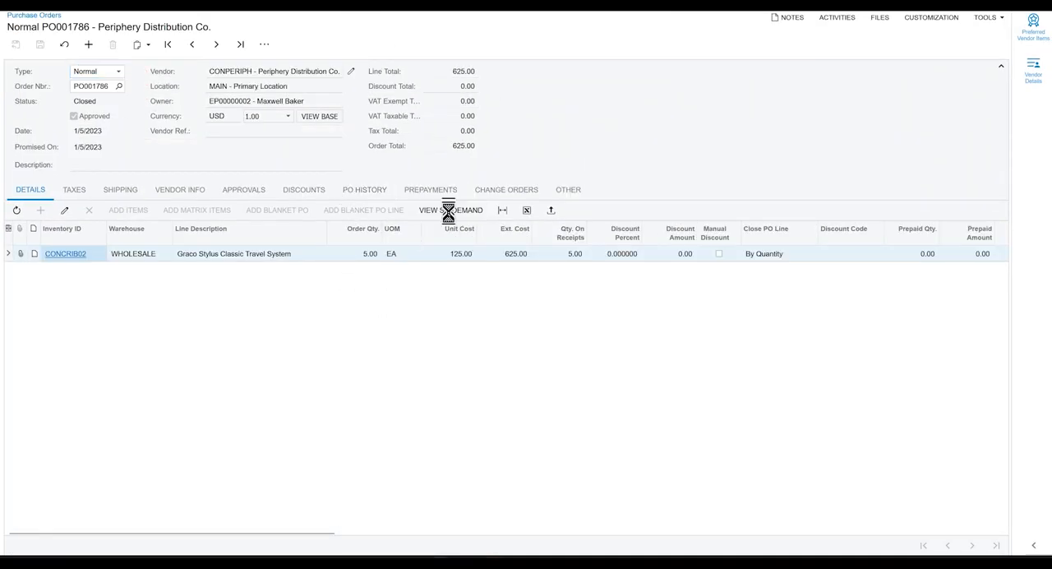
pyautogui.click(457, 210)
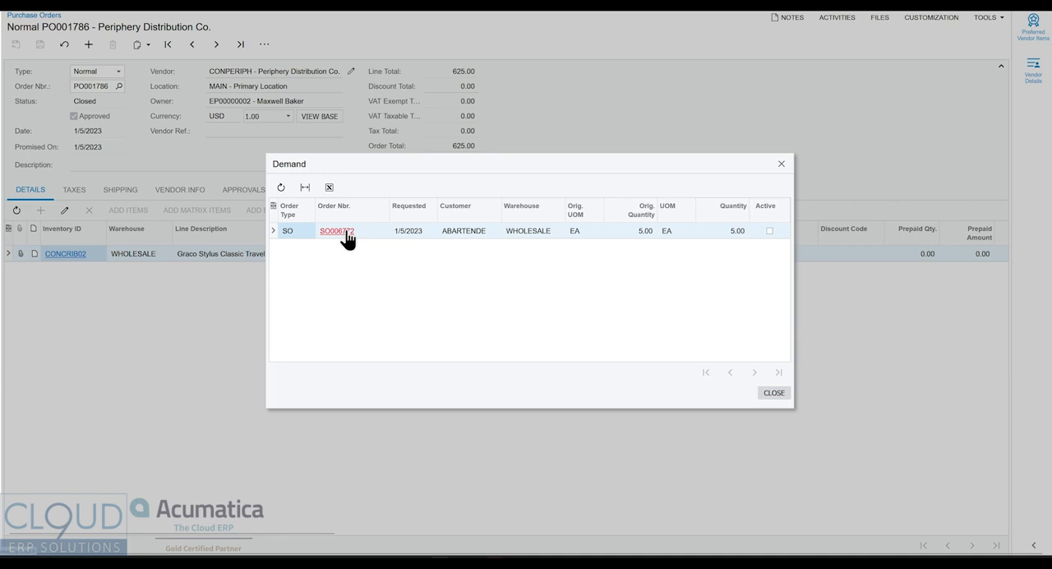
pyautogui.click(337, 230)
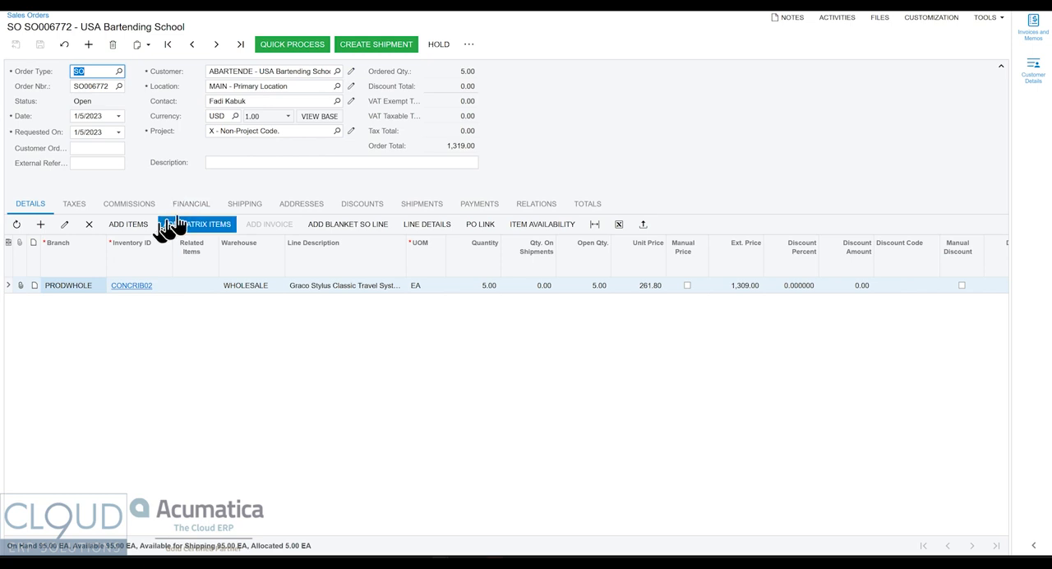
pyautogui.moveTo(214, 549)
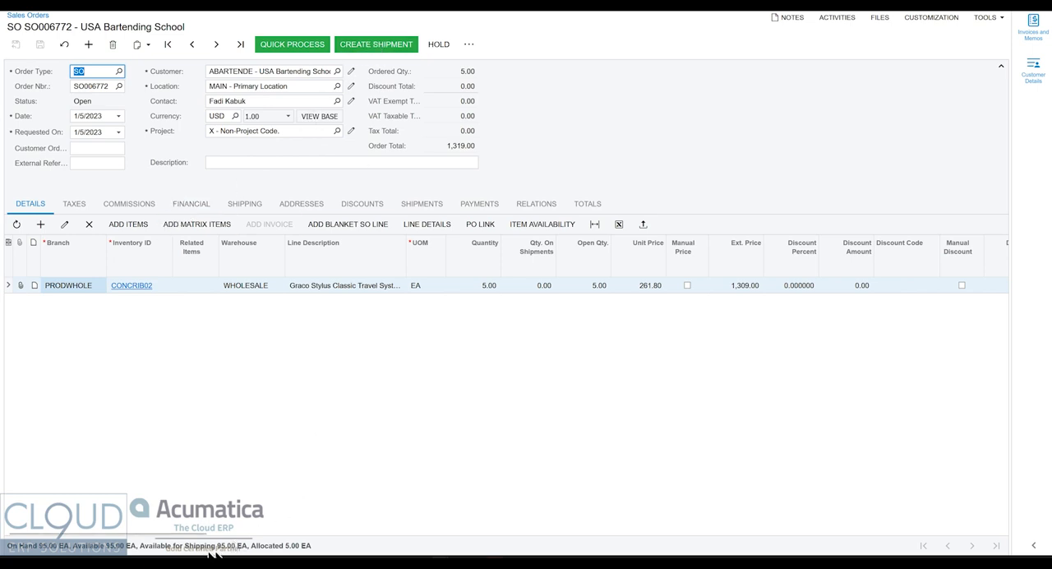
pyautogui.moveTo(377, 44)
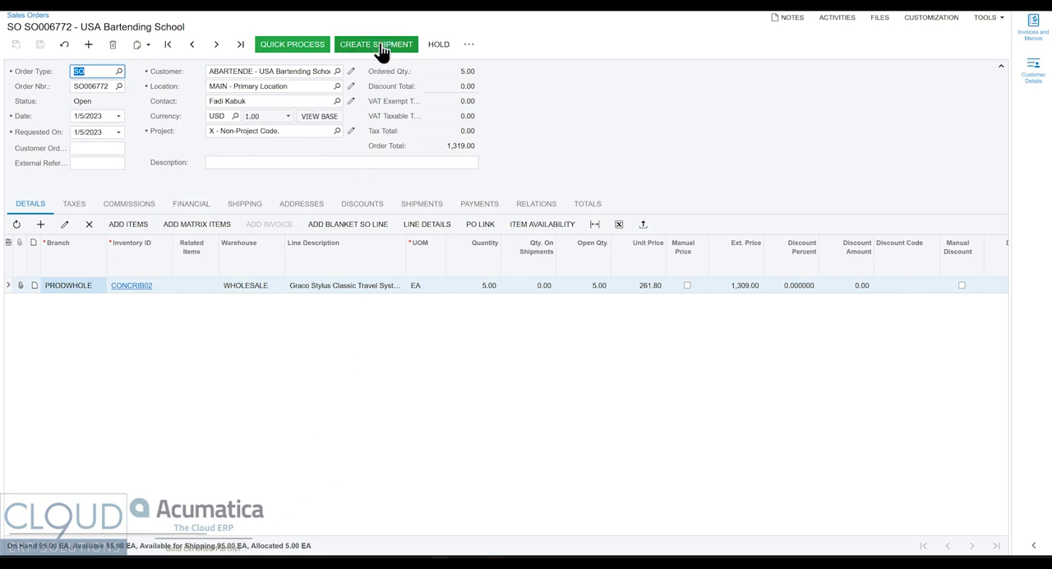
# Step: Create shipment 004369 for SO006772, accepting the default date and warehouse
pyautogui.click(376, 44)
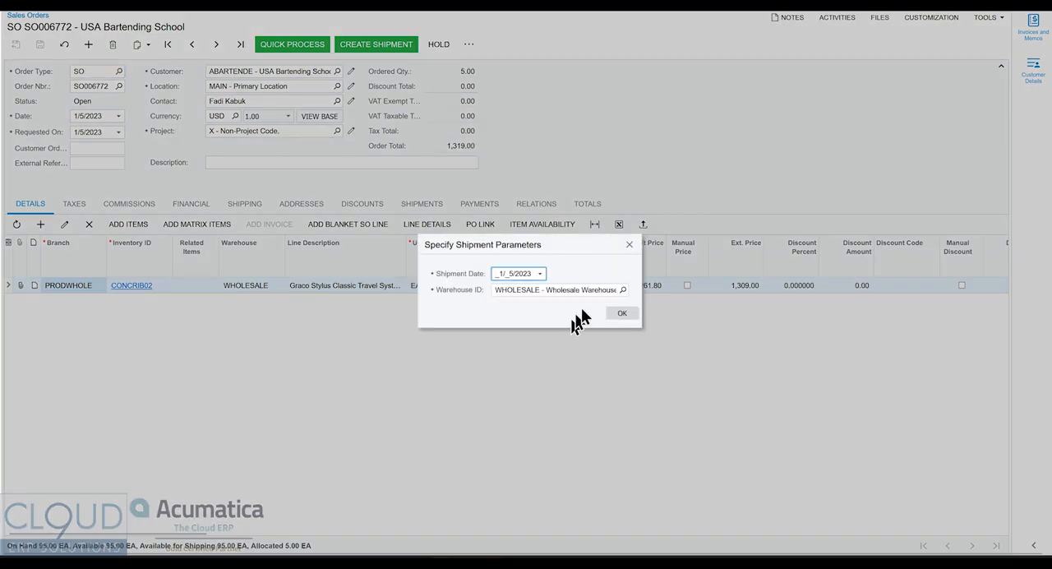
pyautogui.click(622, 312)
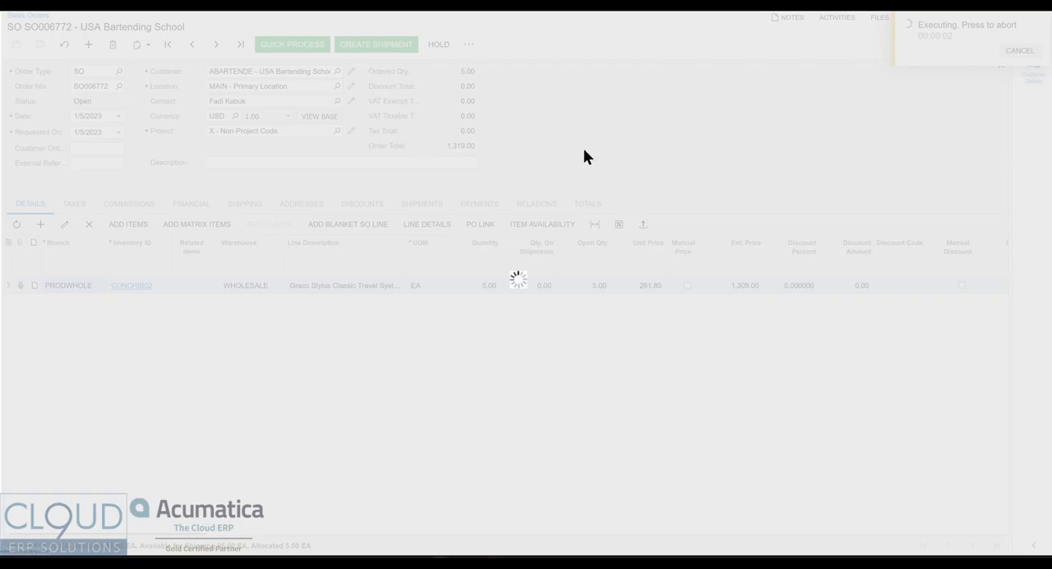
pyautogui.click(375, 44)
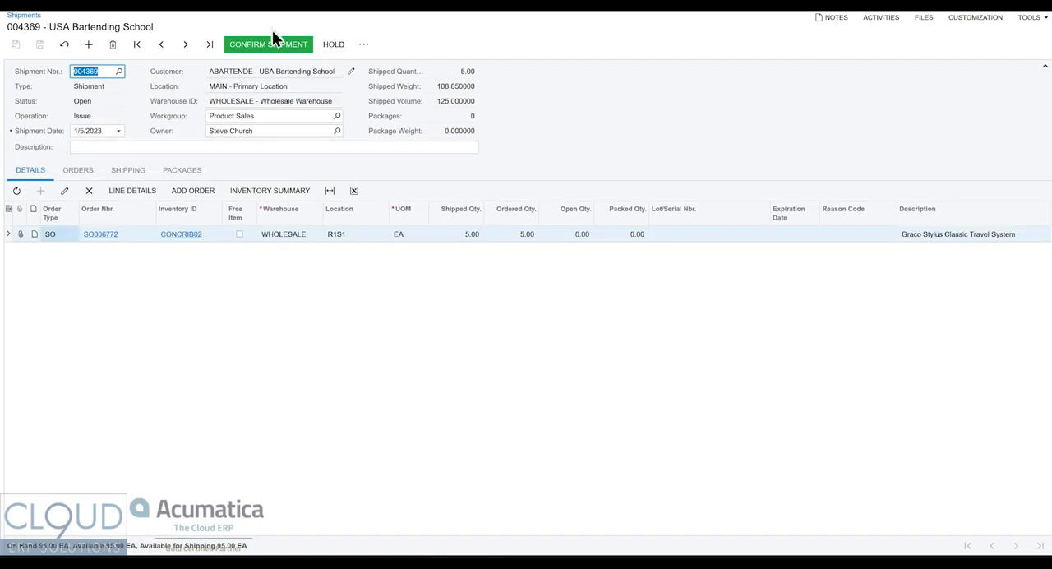
# Step: Confirm shipment 004369 and prepare invoice AR010729 for 1,319.00
pyautogui.click(267, 44)
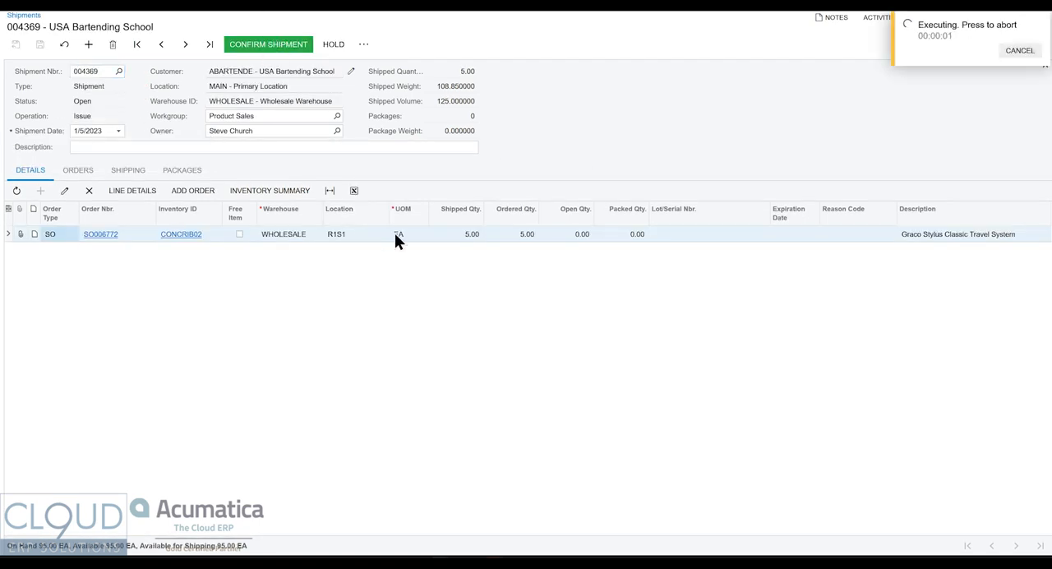
pyautogui.click(268, 43)
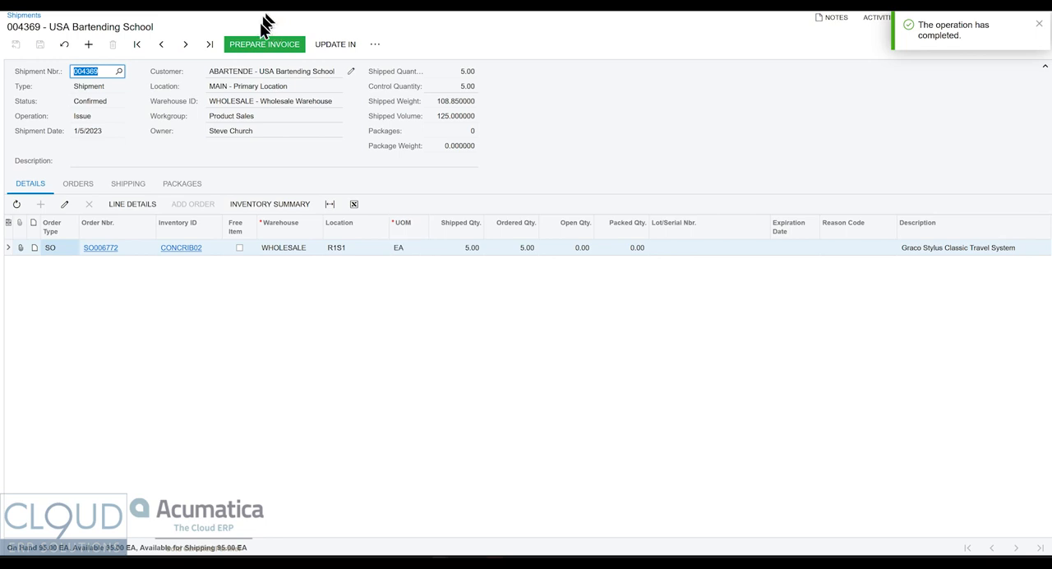
pyautogui.click(264, 44)
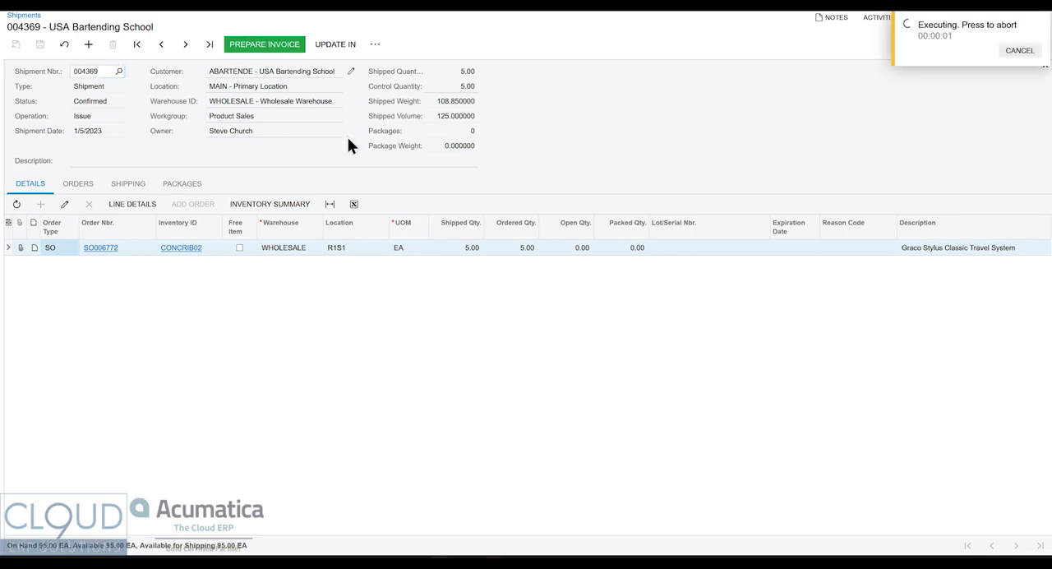
pyautogui.click(264, 44)
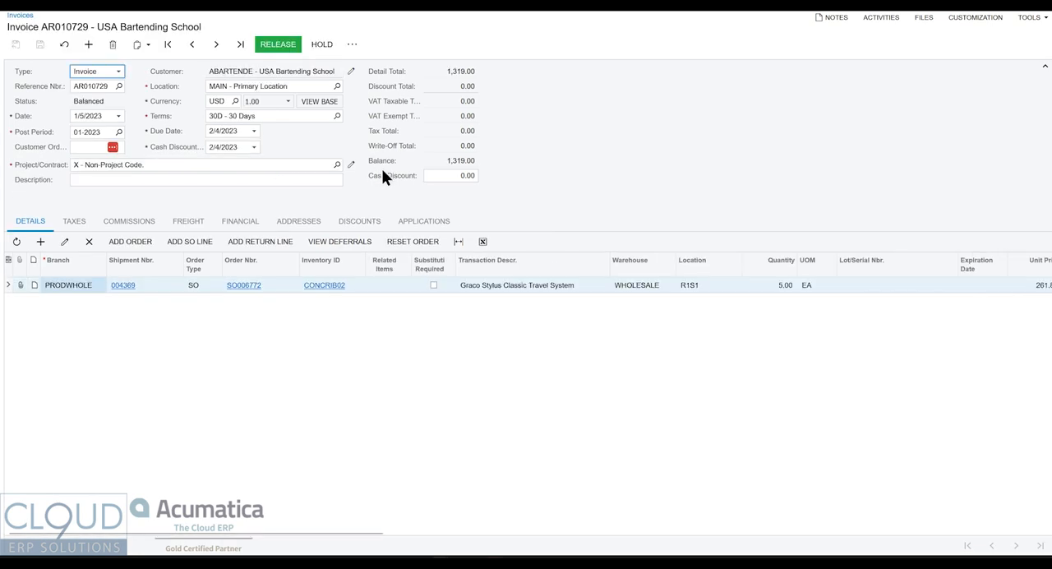
# Step: Close the PO Demand dialog listing the linked sales order demand
pyautogui.click(277, 43)
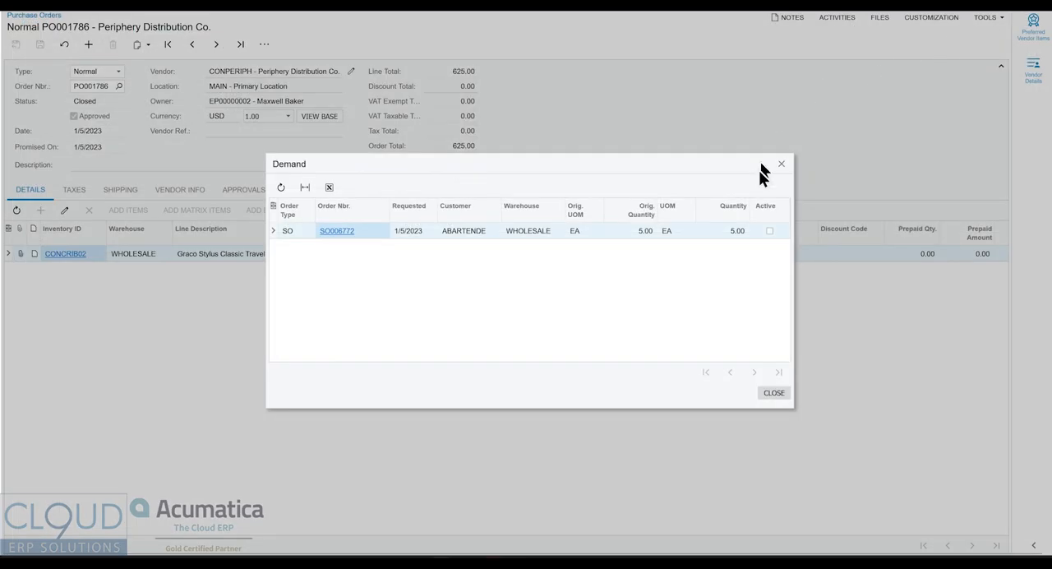
pyautogui.click(781, 164)
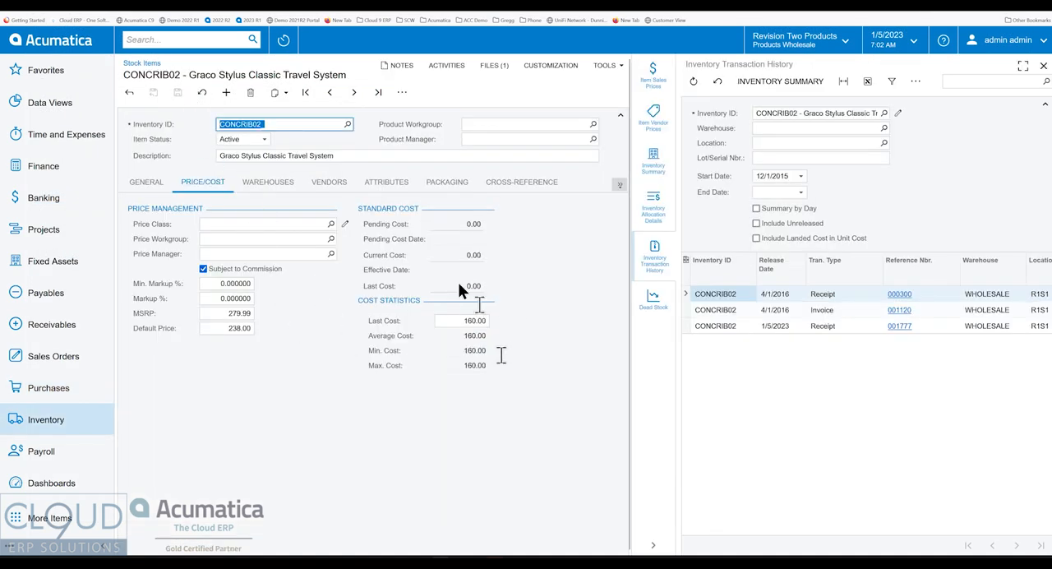
pyautogui.moveTo(407, 368)
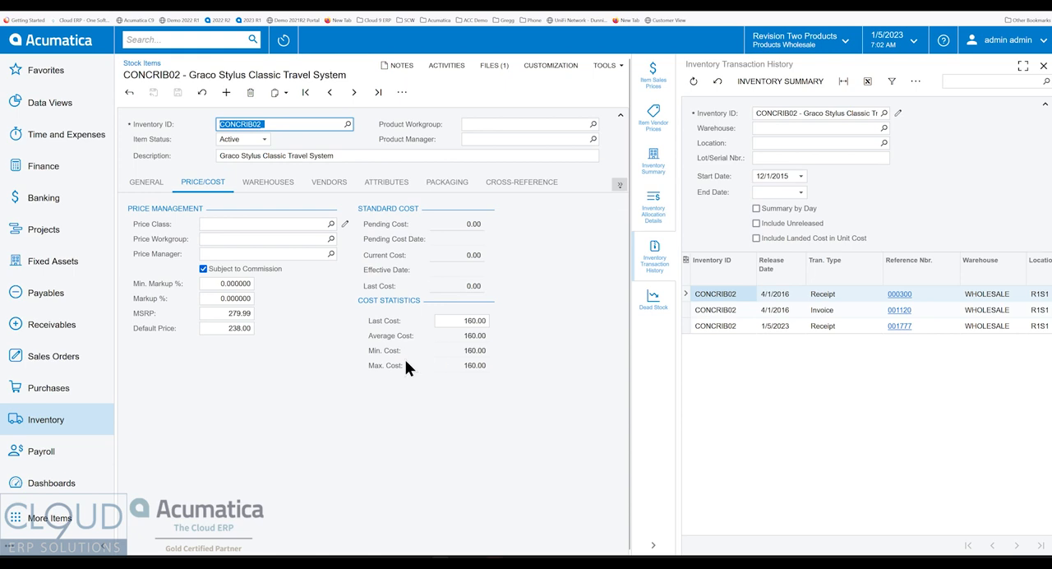
pyautogui.moveTo(368, 330)
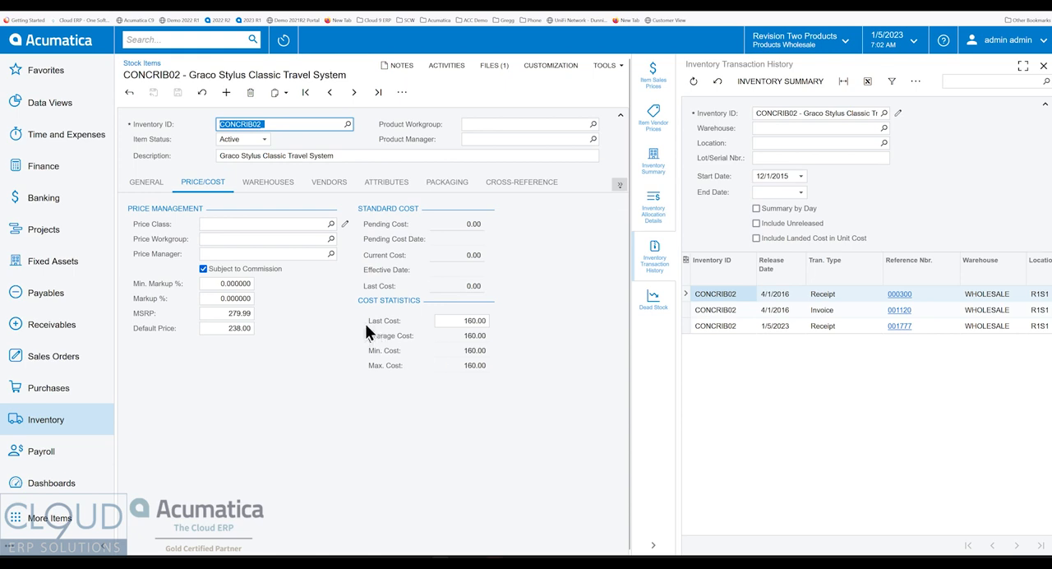
pyautogui.moveTo(425, 347)
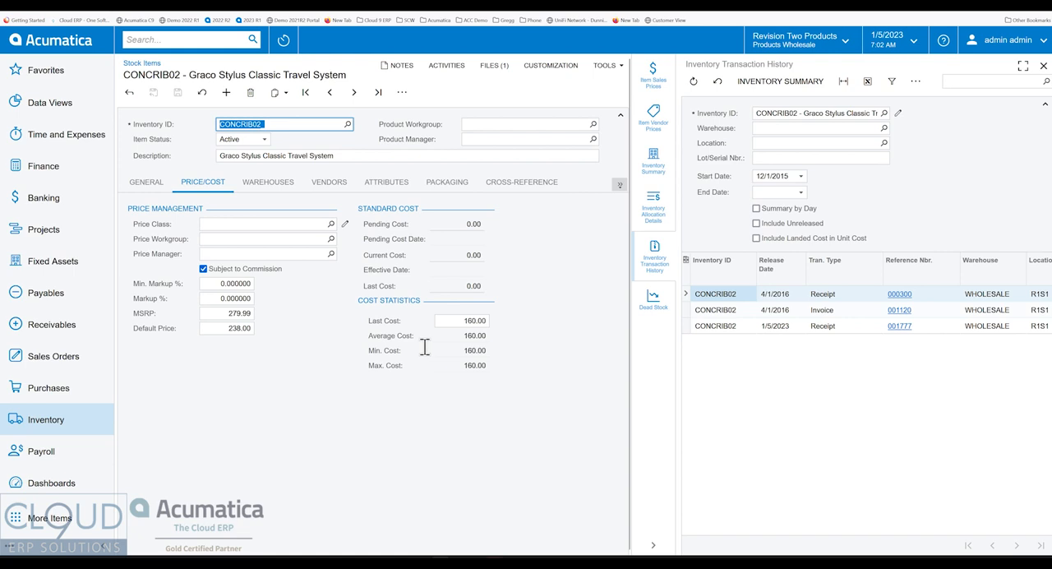
pyautogui.moveTo(382, 327)
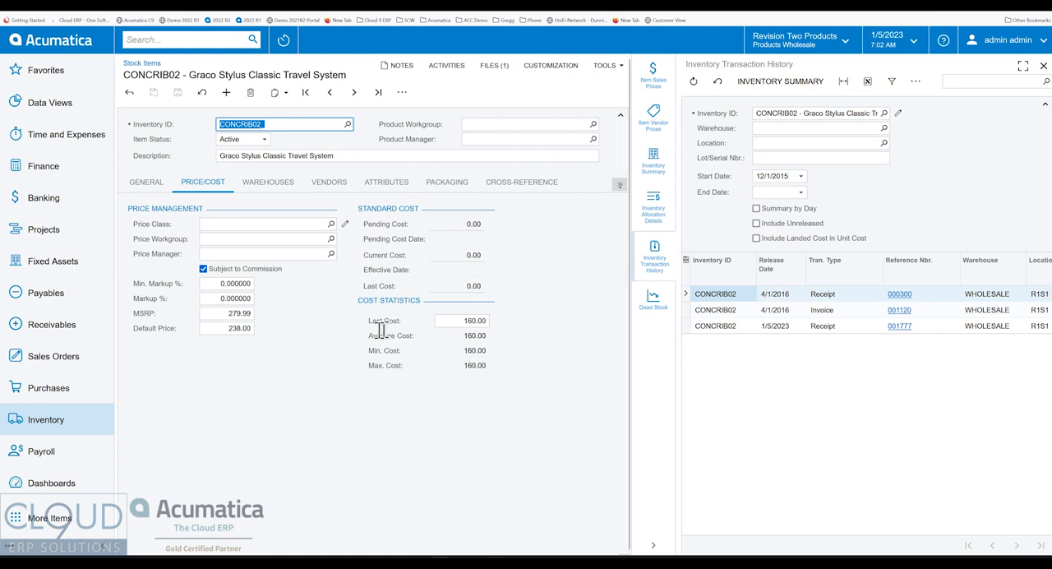
pyautogui.moveTo(391, 336)
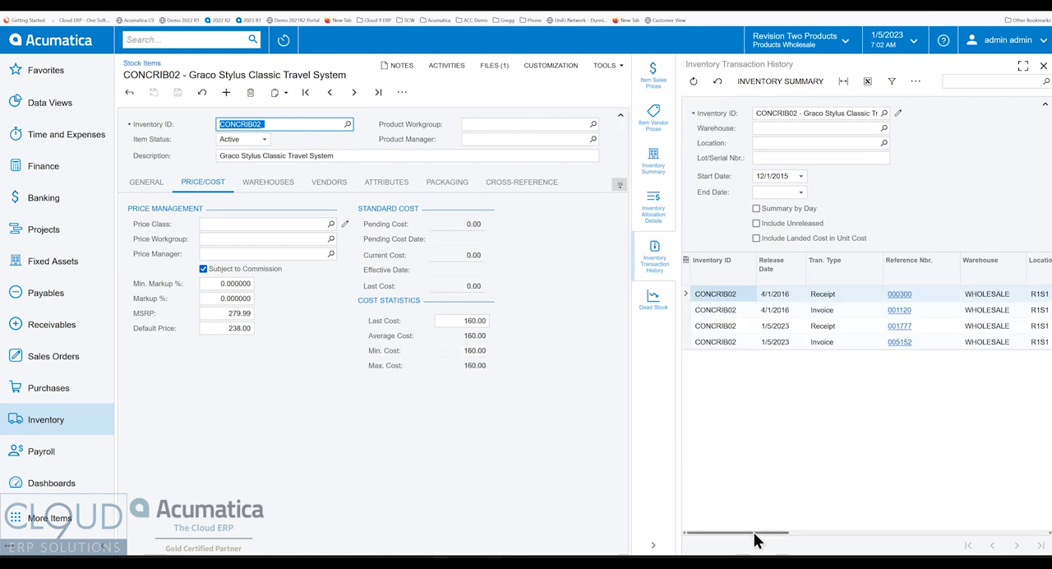
# Step: Scroll CONCRIB02's transaction history to check the 125.00 unit cost and SO order number
pyautogui.hscroll(3)
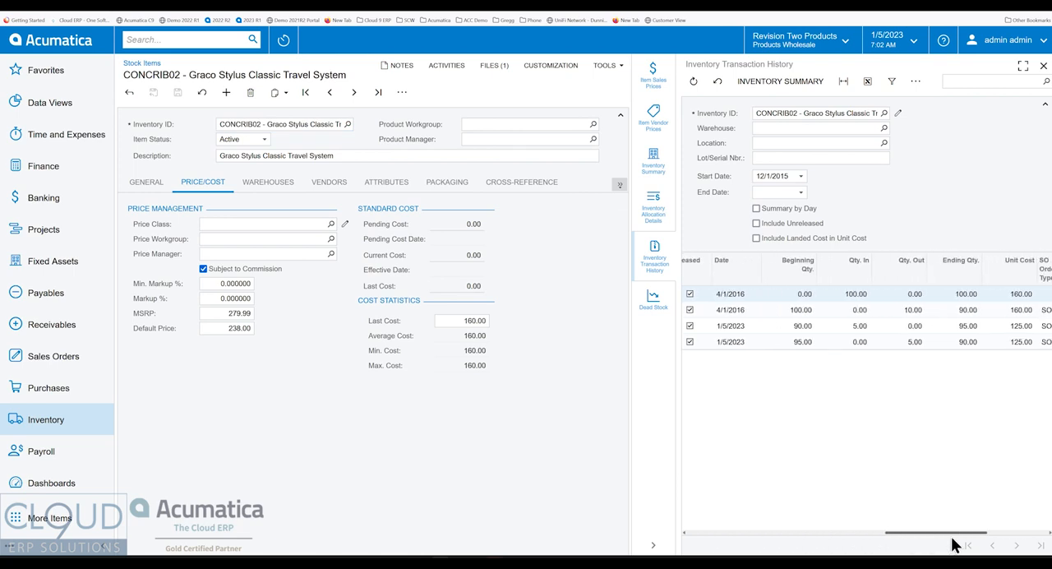
pyautogui.hscroll(3)
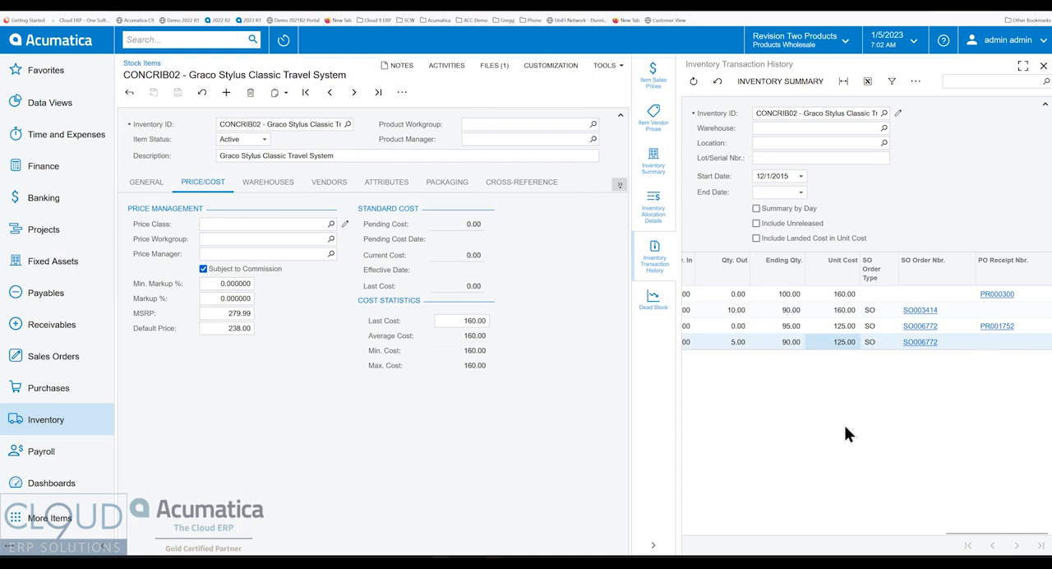
pyautogui.click(191, 40)
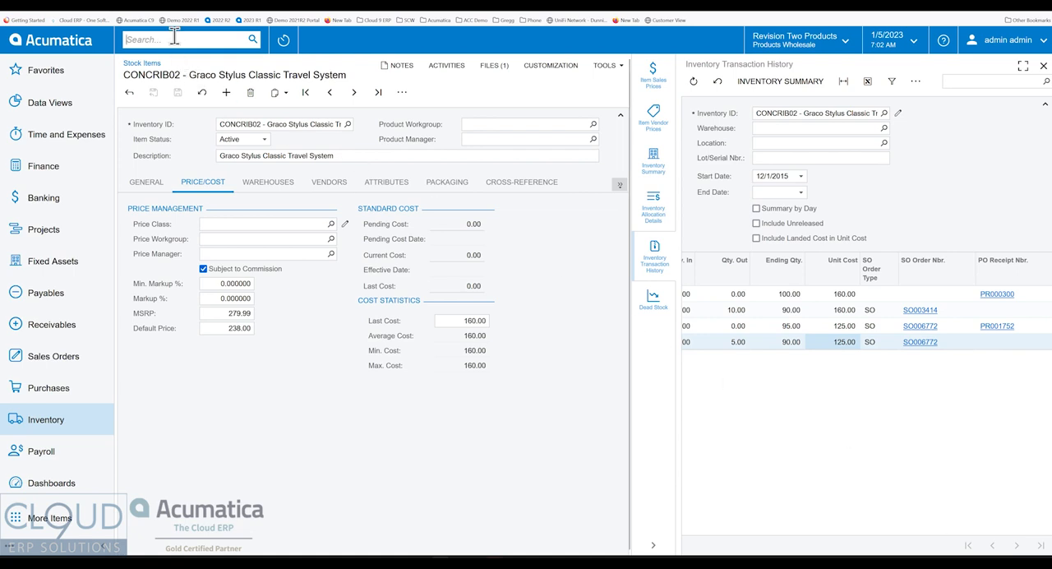
# Step: Search 'sales pr' to find the Sales Profitability Analysis inquiry
pyautogui.write('sales')
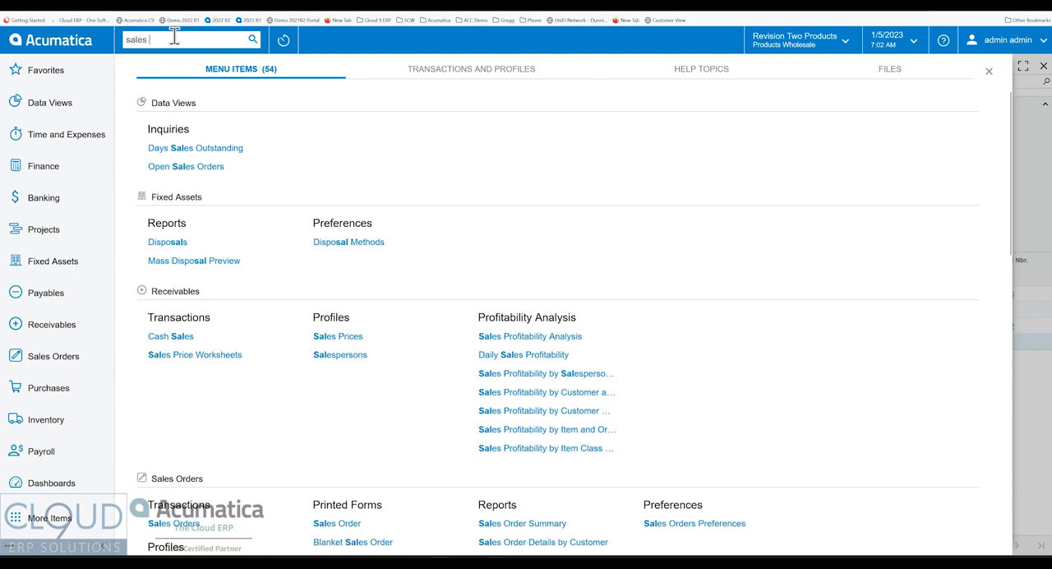
pyautogui.write('pr')
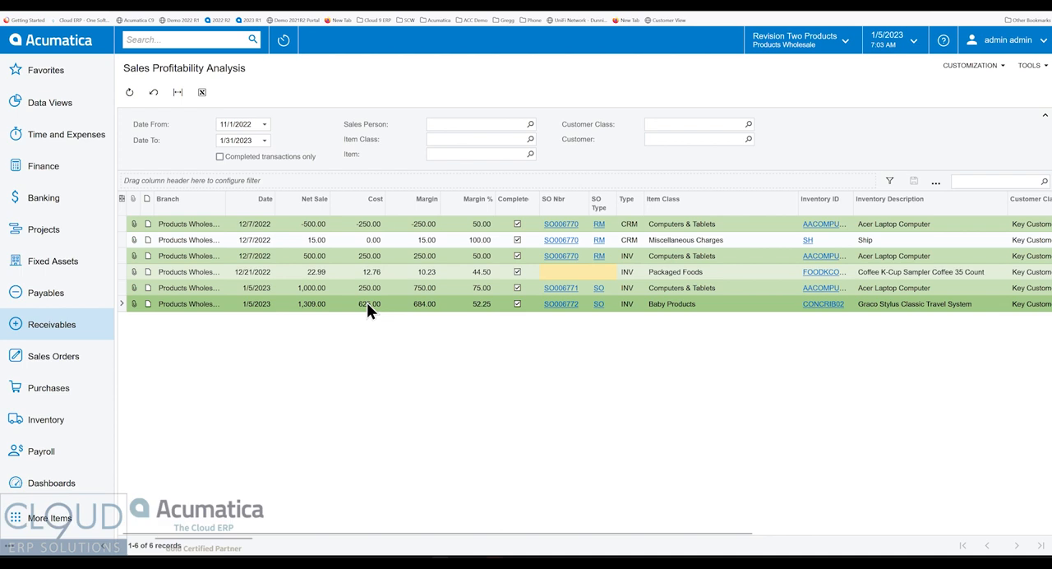
pyautogui.moveTo(184, 144)
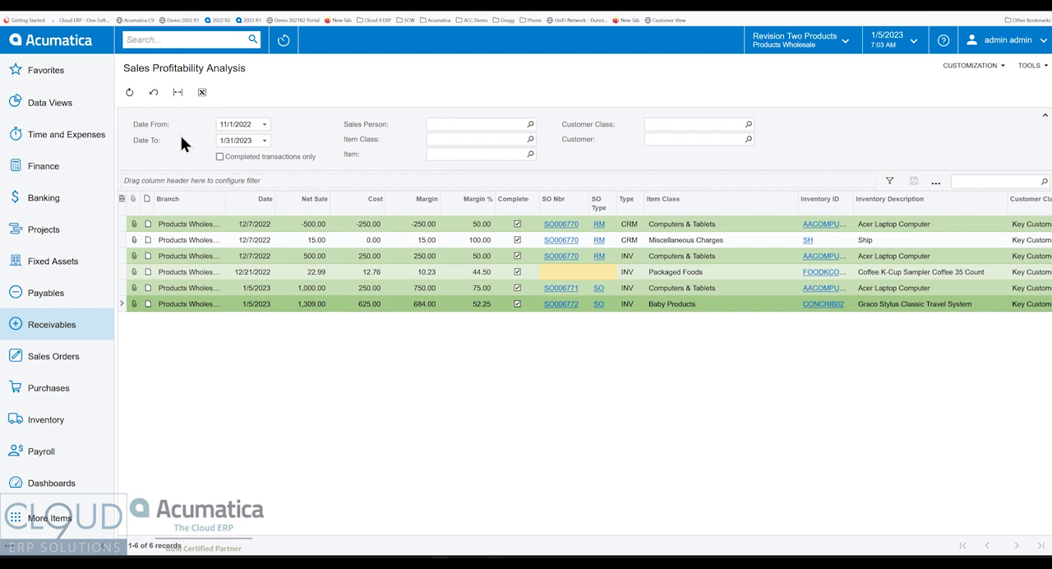
pyautogui.moveTo(377, 317)
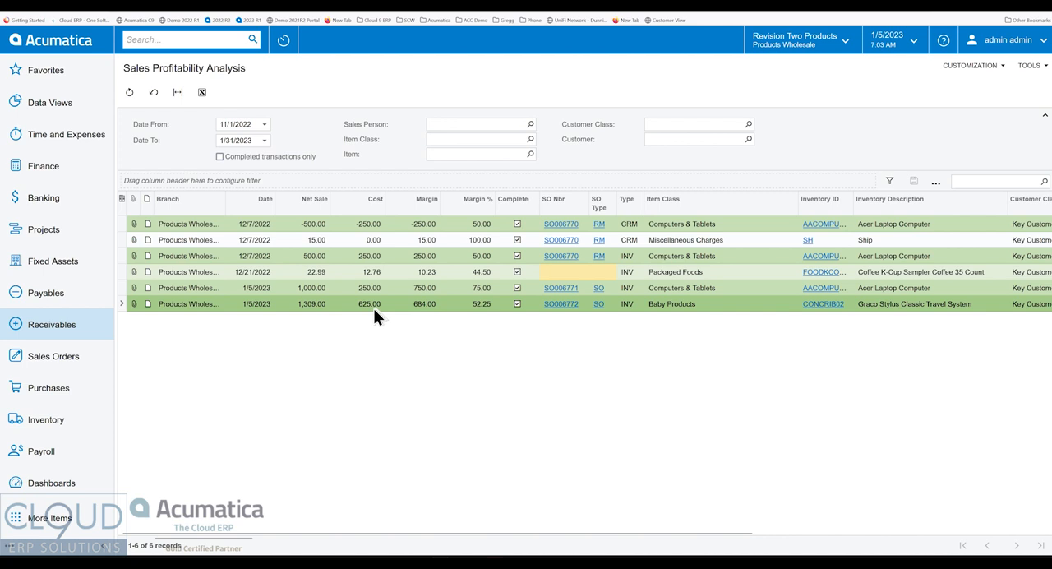
pyautogui.moveTo(371, 316)
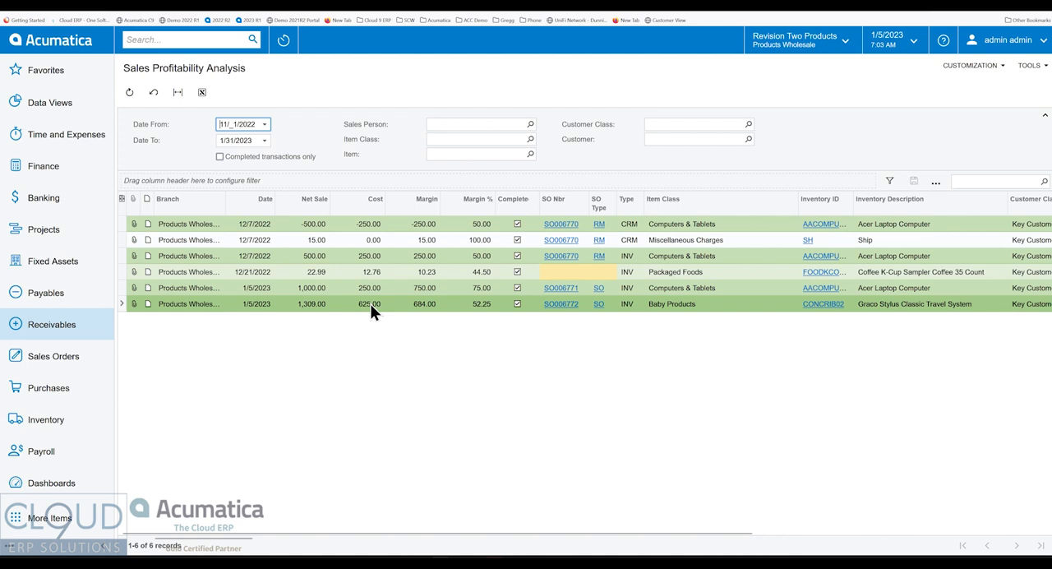
pyautogui.moveTo(175, 142)
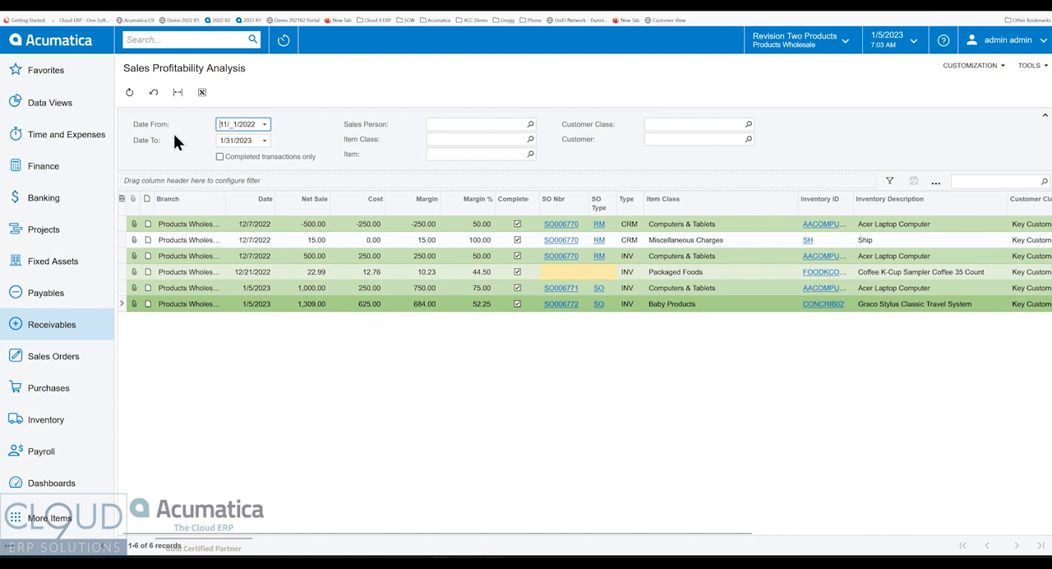